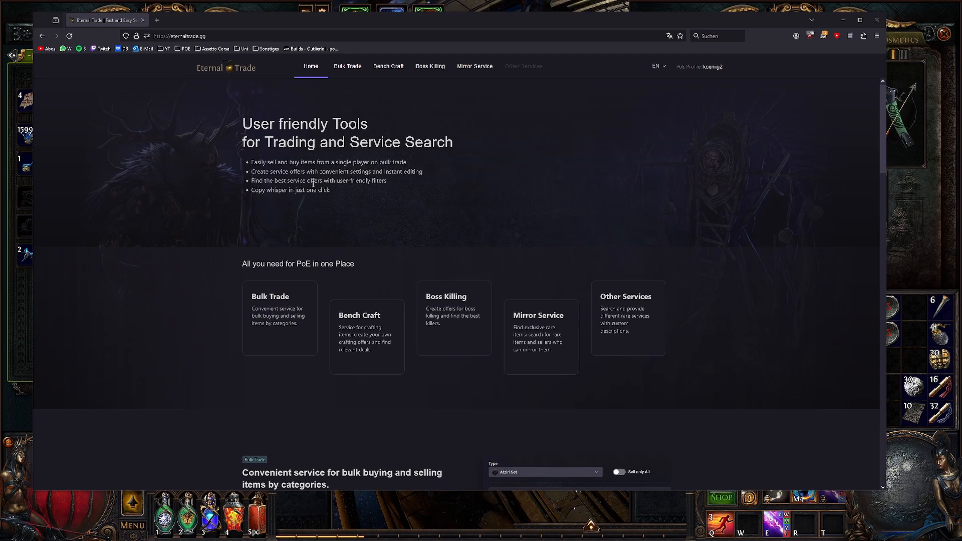
{"action": "mouse_move", "coordinate": [347, 258]}
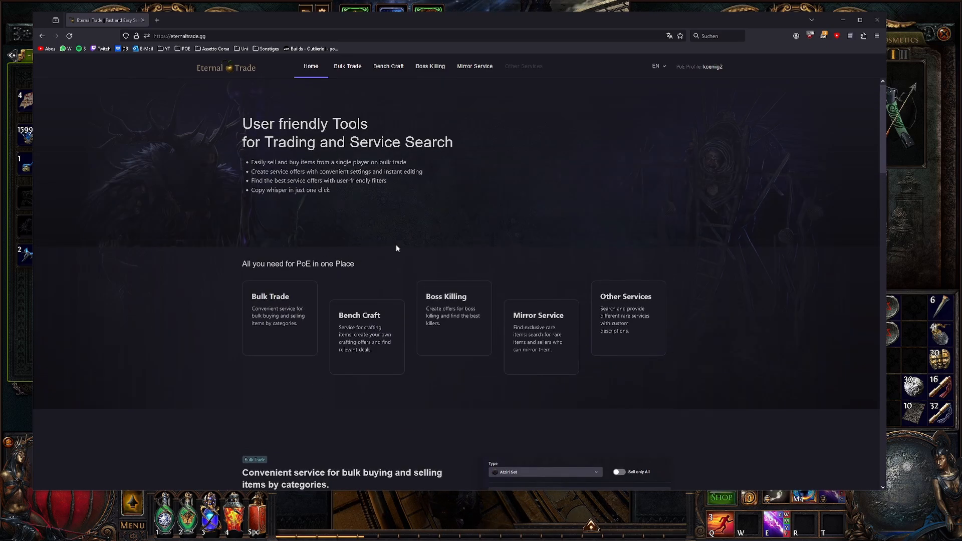
{"action": "mouse_move", "coordinate": [243, 276]}
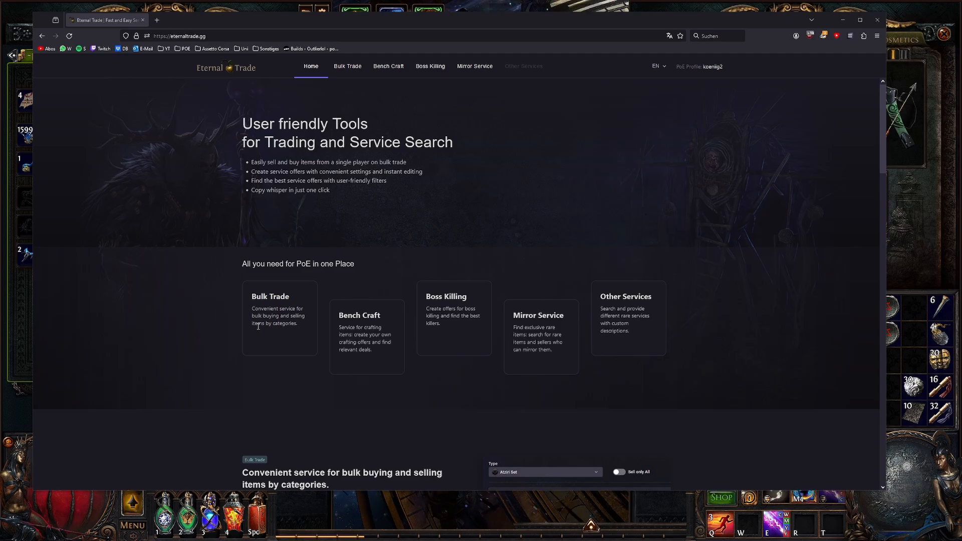
{"action": "mouse_move", "coordinate": [342, 304]}
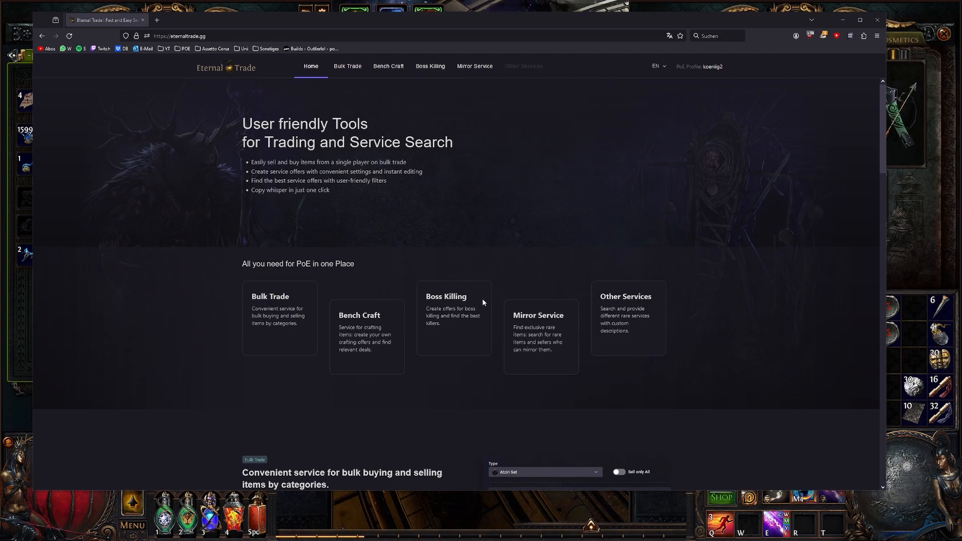
{"action": "mouse_move", "coordinate": [606, 319]}
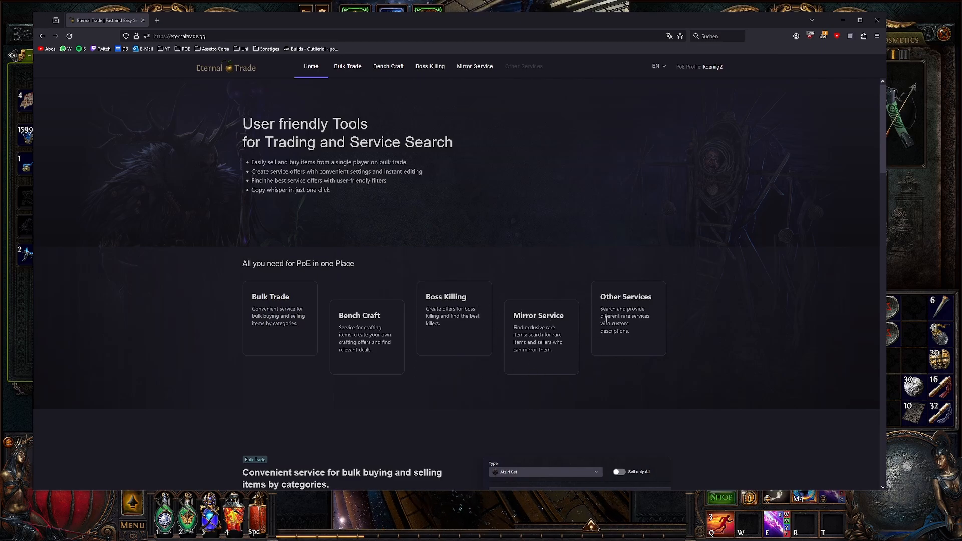
{"action": "mouse_move", "coordinate": [518, 325]}
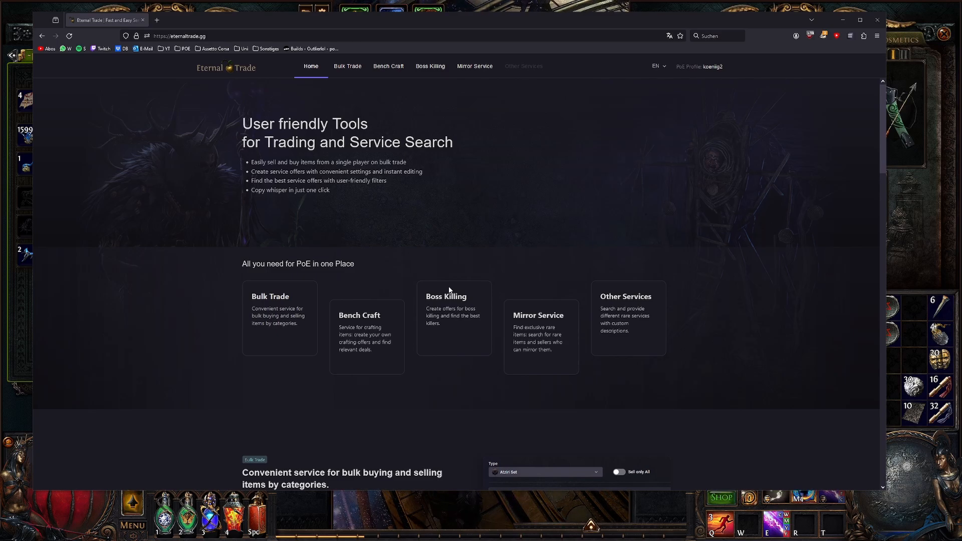
{"action": "mouse_move", "coordinate": [396, 189]}
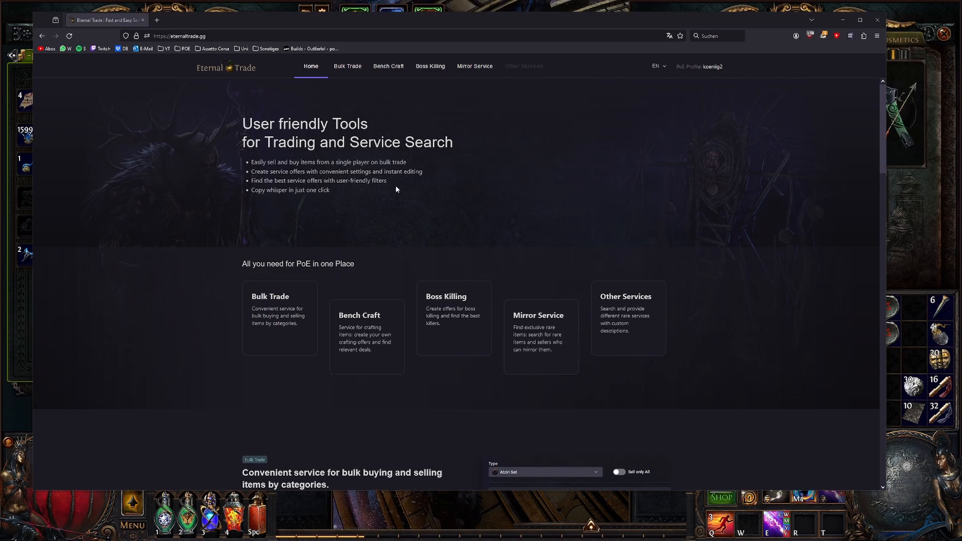
{"action": "mouse_move", "coordinate": [355, 104]}
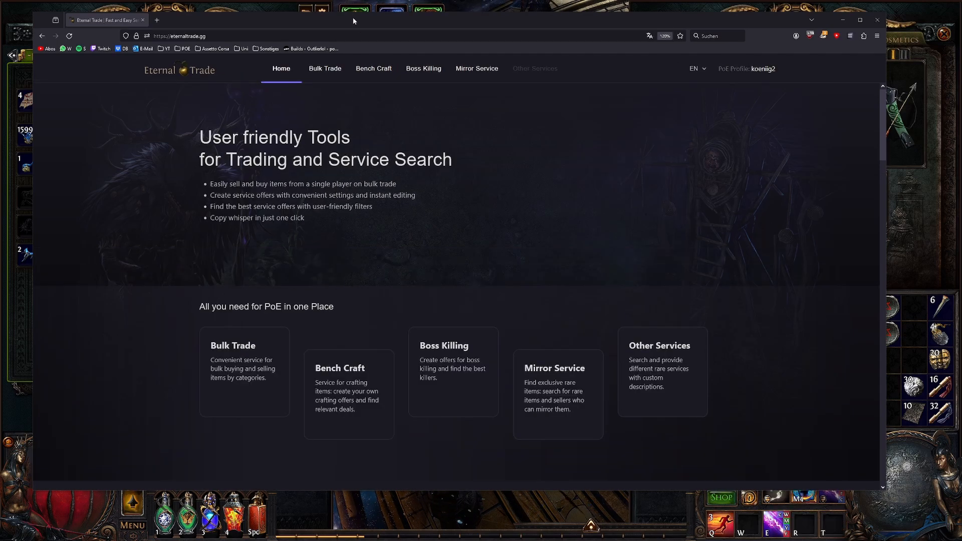
Step: On Bulk Trade, clear the filters and leave only 'Sell any amount' ticked, showing 29+ offers
{"action": "left_click", "coordinate": [324, 68]}
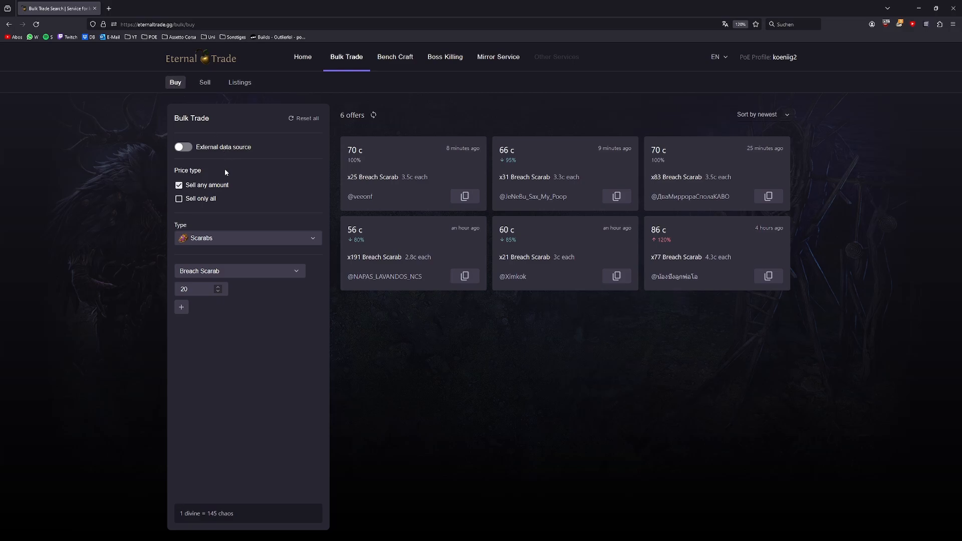
{"action": "mouse_move", "coordinate": [224, 172]}
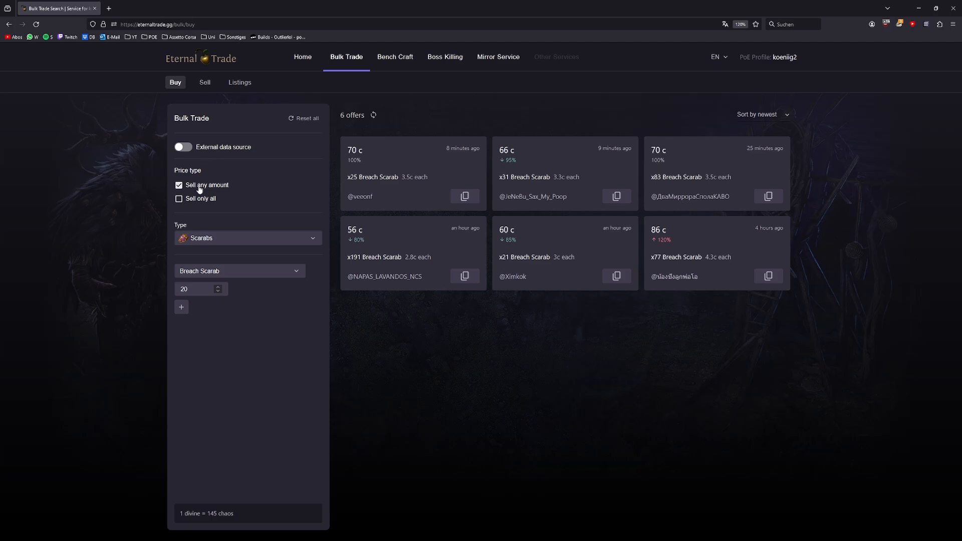
{"action": "left_click", "coordinate": [179, 186]}
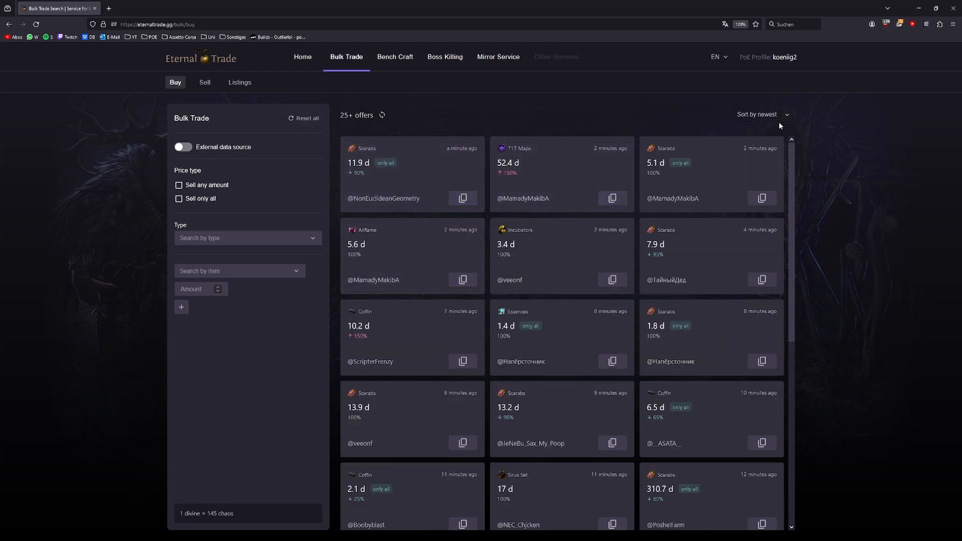
{"action": "left_click", "coordinate": [763, 115]}
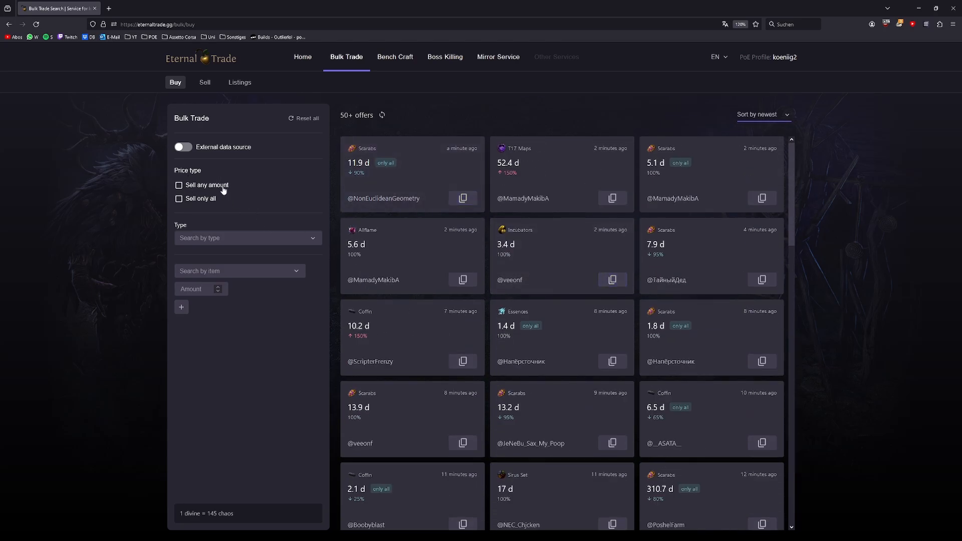
{"action": "left_click", "coordinate": [179, 185]}
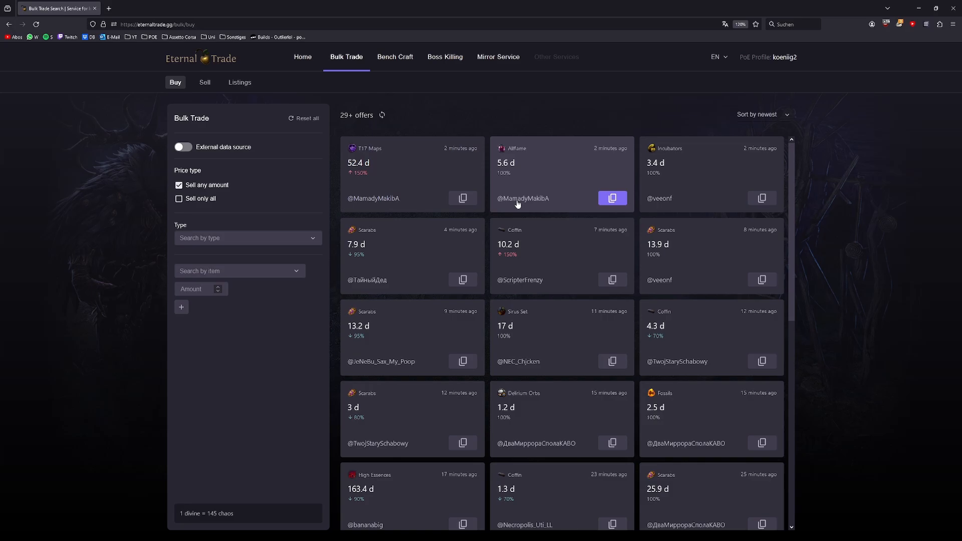
{"action": "left_click", "coordinate": [178, 198]}
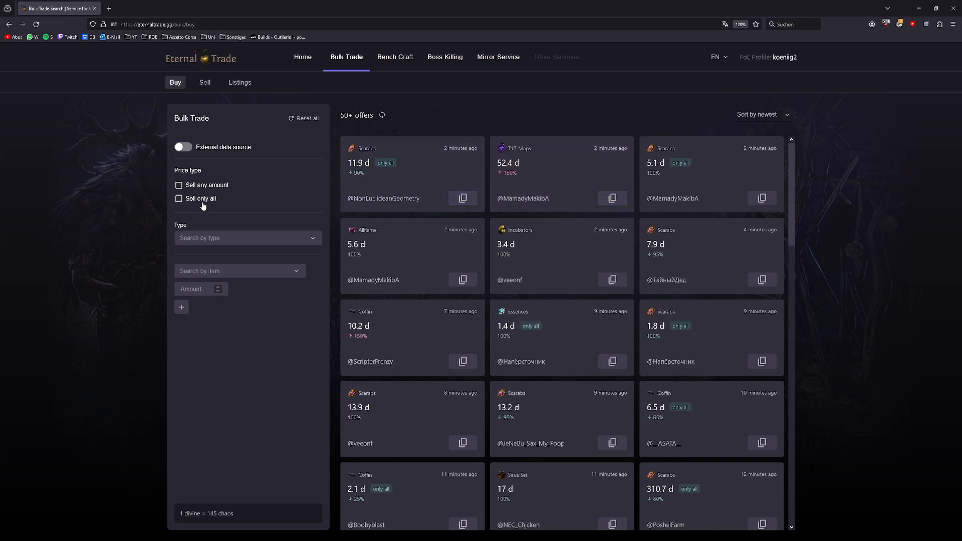
{"action": "left_click", "coordinate": [178, 198]}
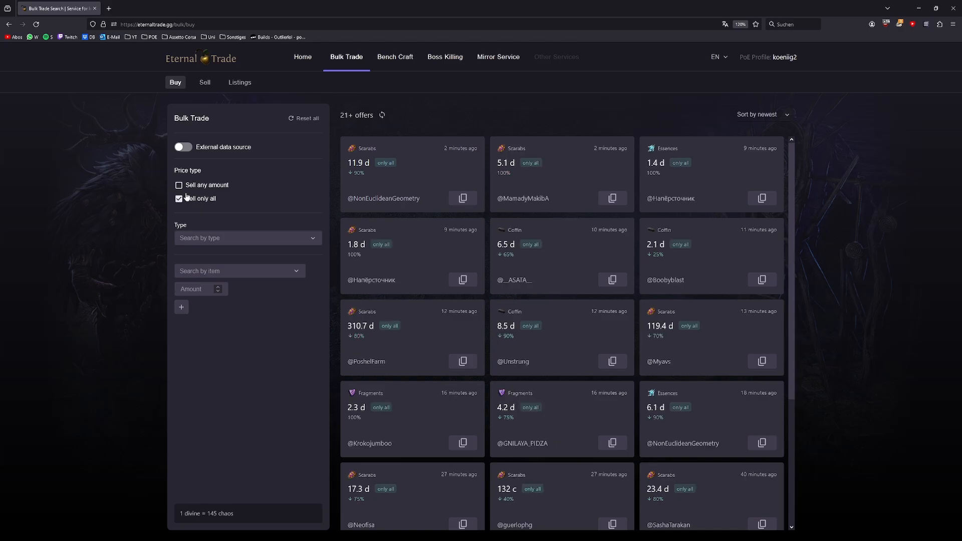
{"action": "left_click", "coordinate": [179, 199]}
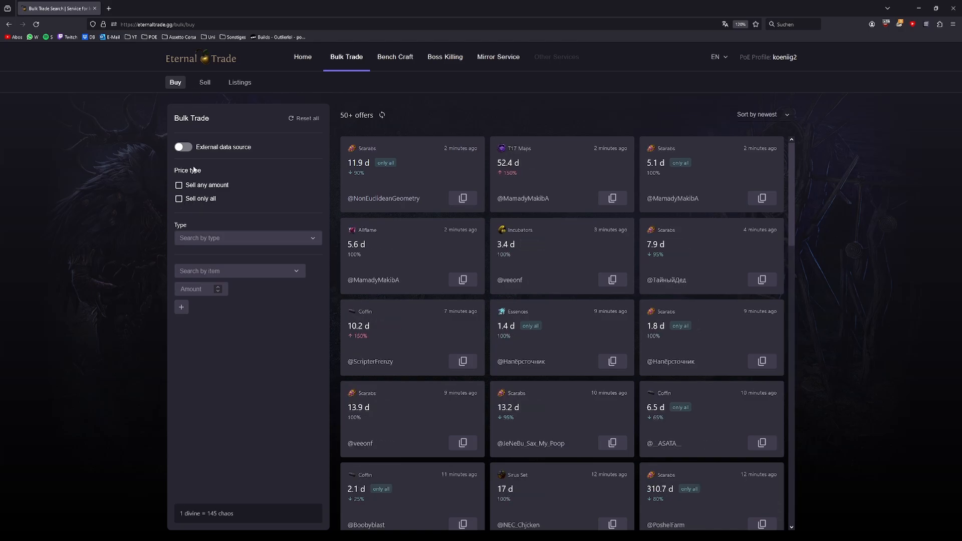
{"action": "left_click", "coordinate": [179, 198]}
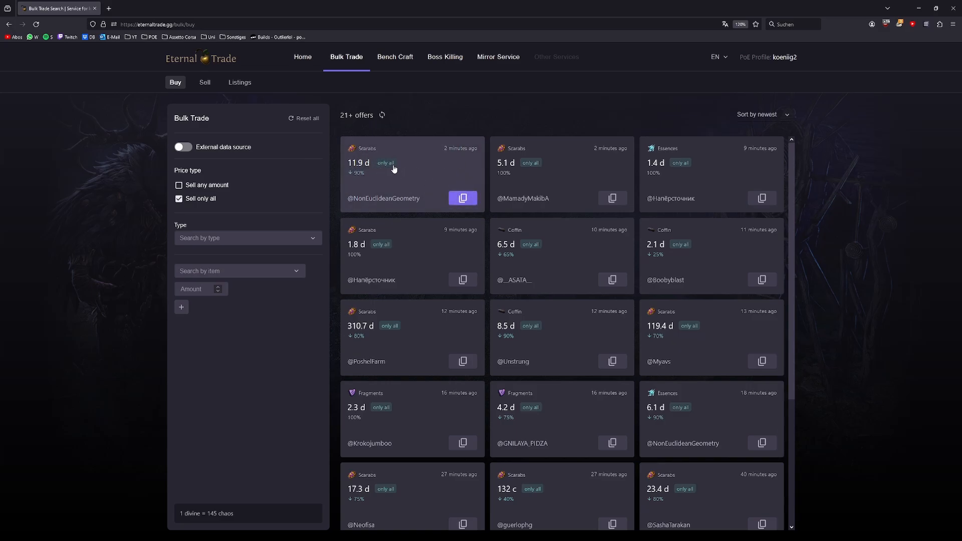
{"action": "mouse_move", "coordinate": [284, 191]}
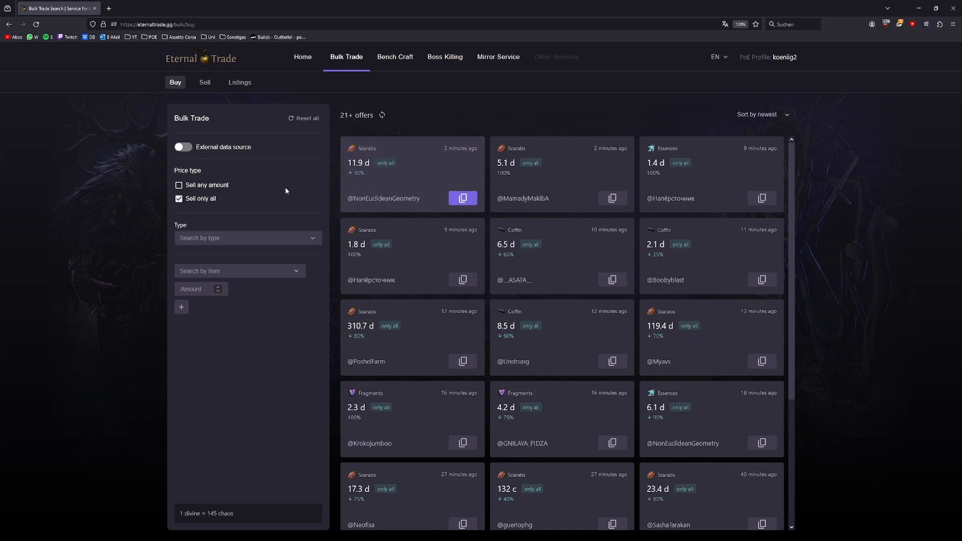
{"action": "left_click", "coordinate": [179, 185]}
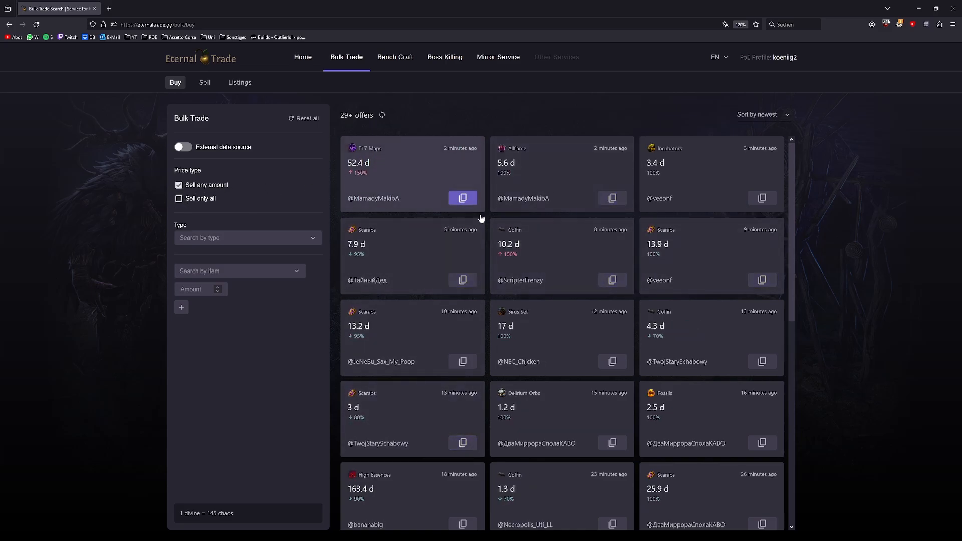
Step: Filter bulk offers to Scarabs > Abyss Scarab (17 offers) and copy the two-scarab seller's whisper
{"action": "type", "text": "sc"}
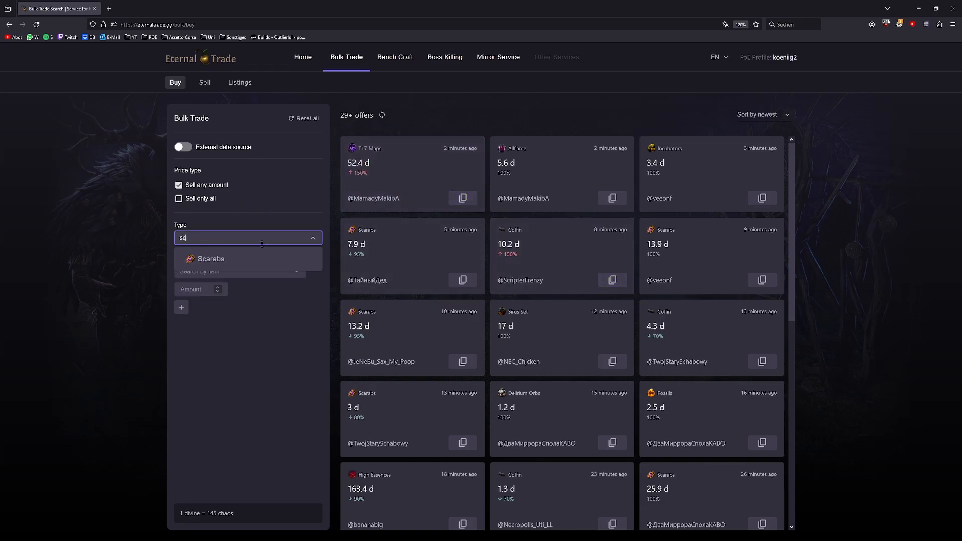
{"action": "left_click", "coordinate": [211, 258]}
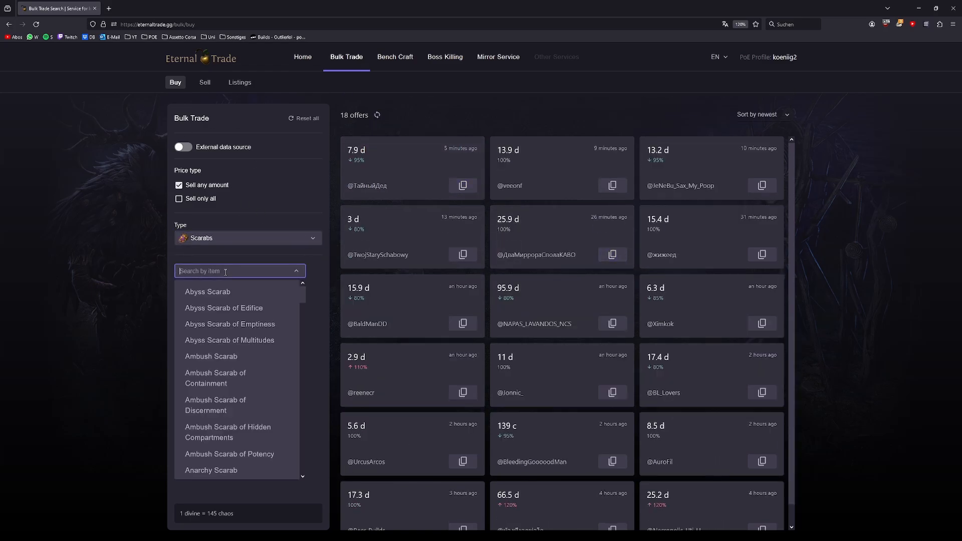
{"action": "type", "text": "b"}
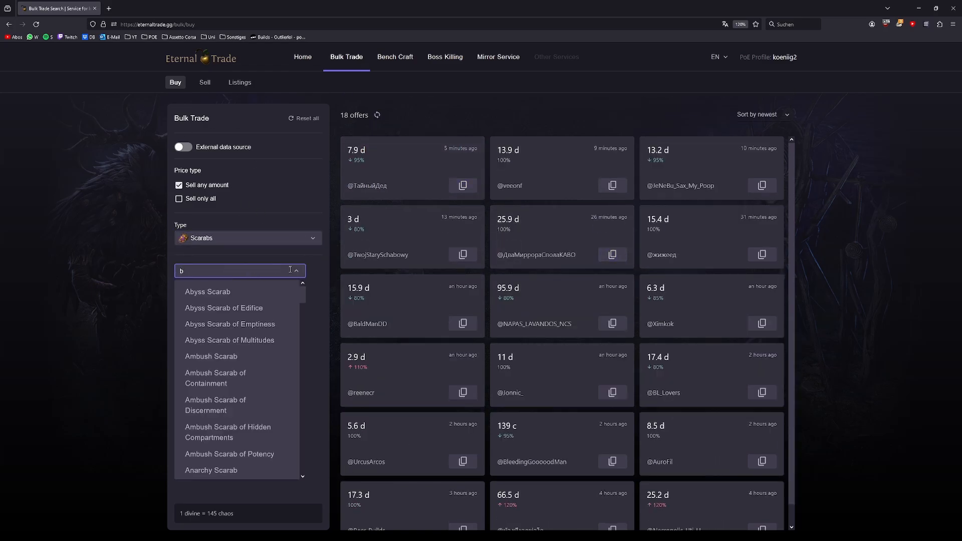
{"action": "left_click", "coordinate": [207, 291]}
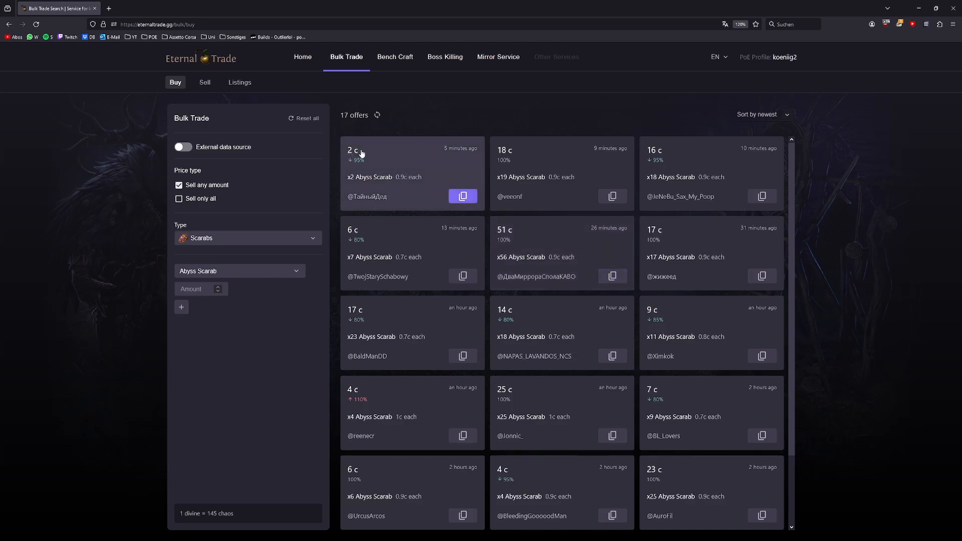
{"action": "mouse_move", "coordinate": [410, 197]}
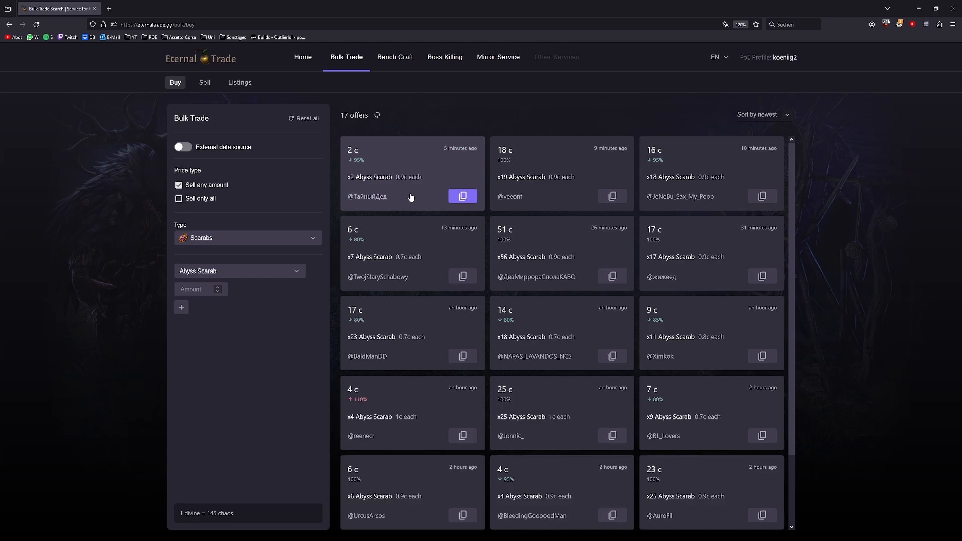
{"action": "left_click", "coordinate": [462, 196]}
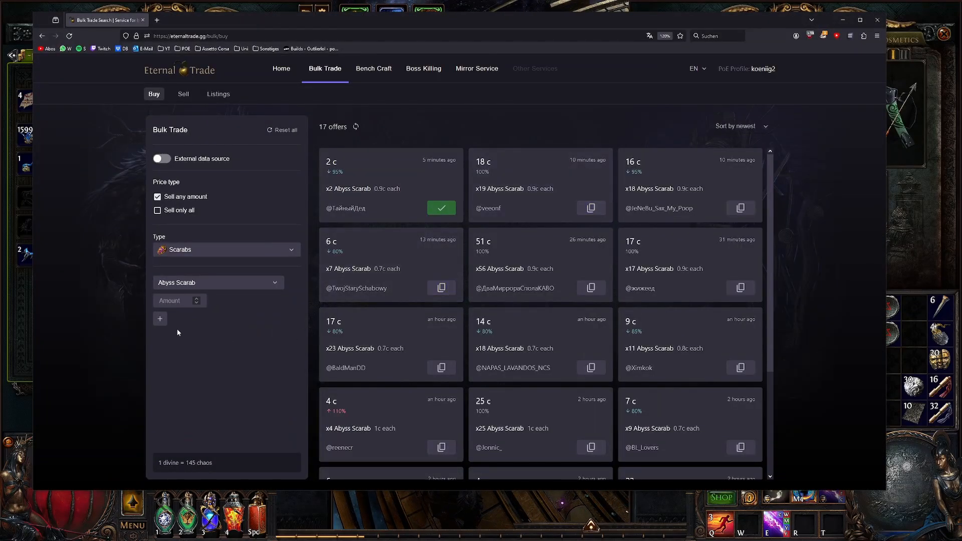
Step: Require a minimum of 10 Abyss Scarabs and sort the 11 offers by price
{"action": "left_click", "coordinate": [177, 300]}
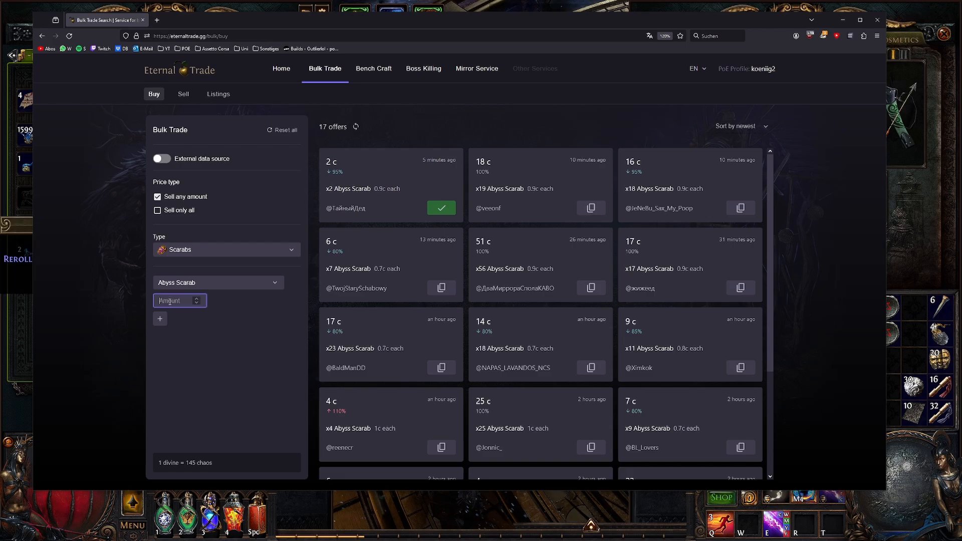
{"action": "type", "text": "10"}
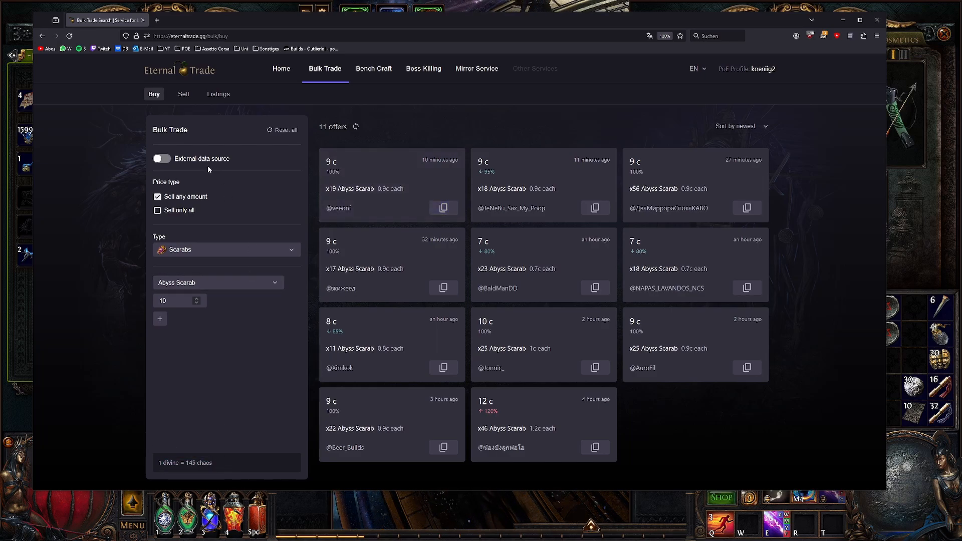
{"action": "left_click", "coordinate": [763, 128]}
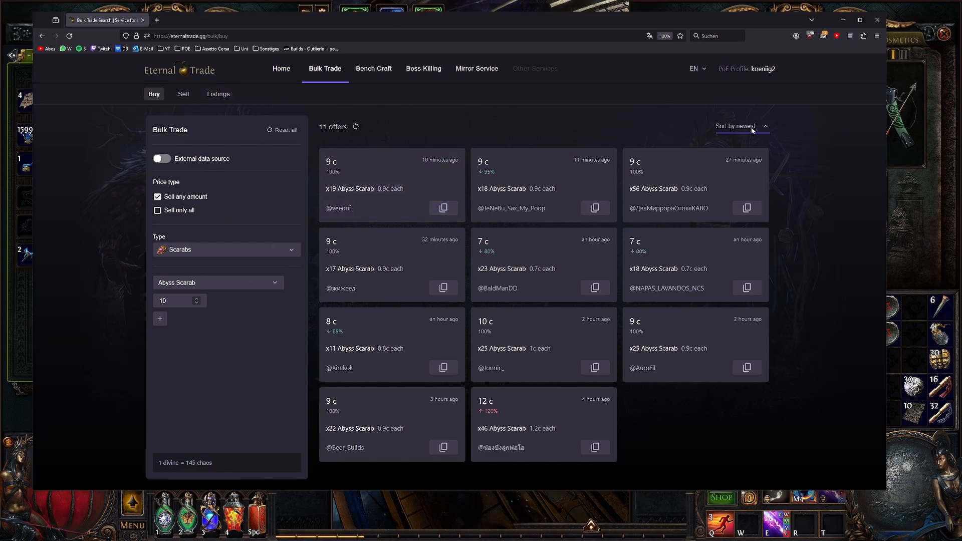
{"action": "left_click", "coordinate": [734, 126]}
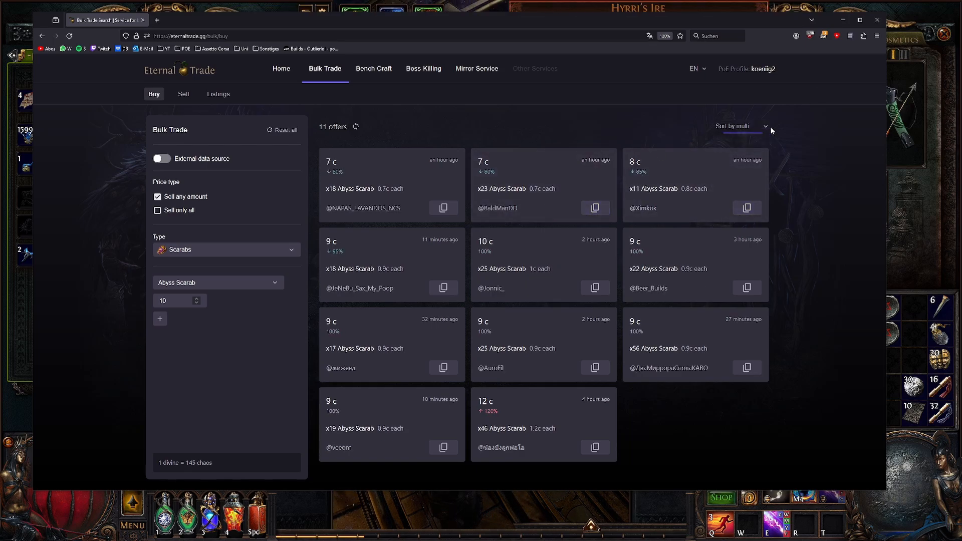
{"action": "left_click", "coordinate": [741, 126]}
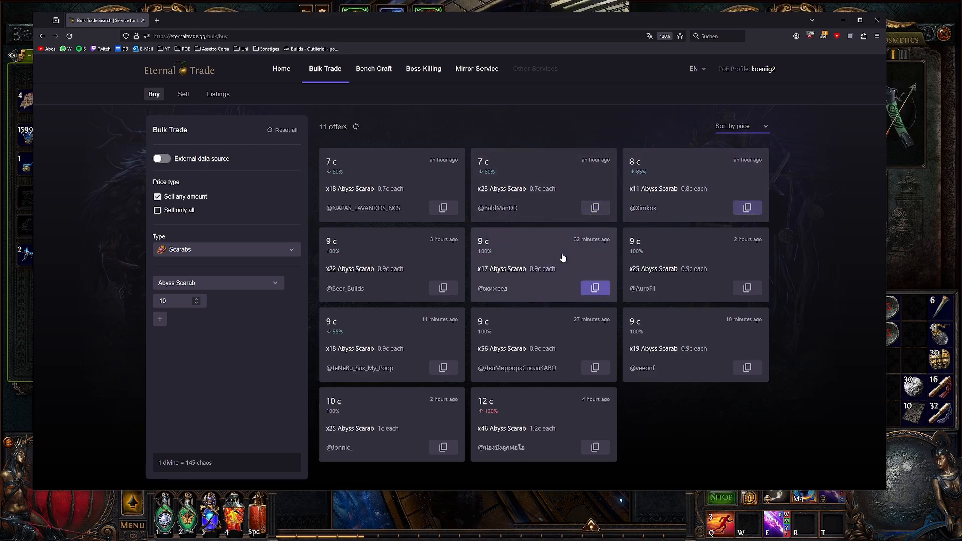
{"action": "left_click", "coordinate": [740, 125]}
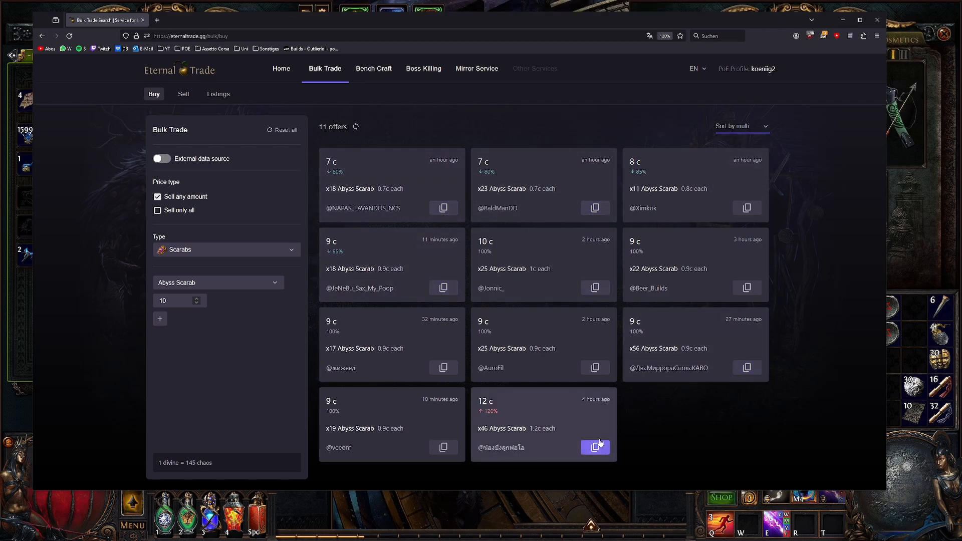
{"action": "left_click", "coordinate": [741, 126]}
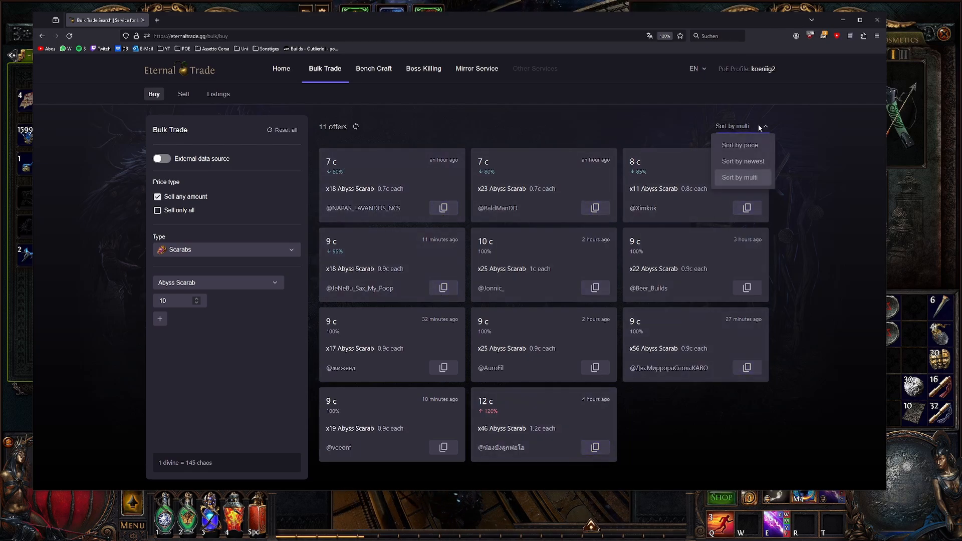
{"action": "left_click", "coordinate": [739, 144]}
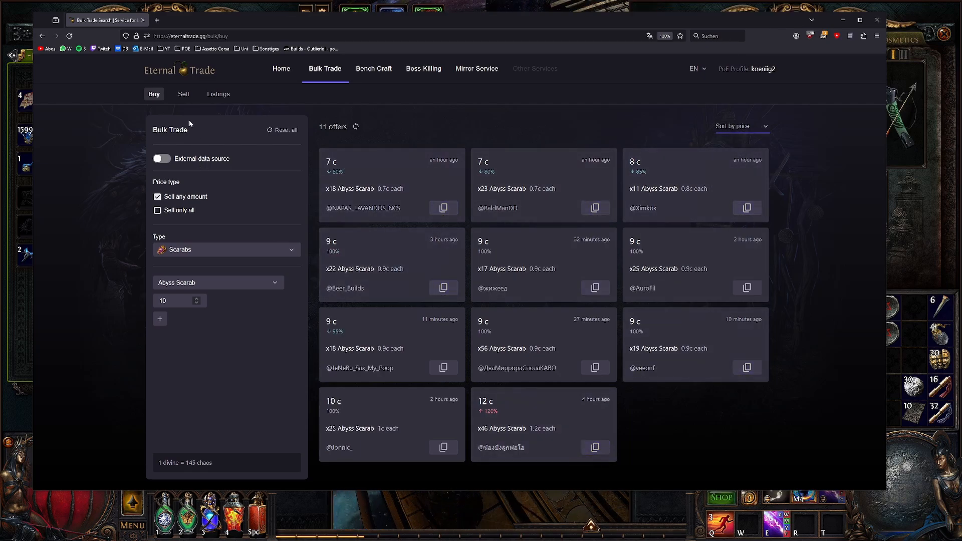
Step: Start a sell listing with the same character and the Scarab stash tab included
{"action": "left_click", "coordinate": [183, 94]}
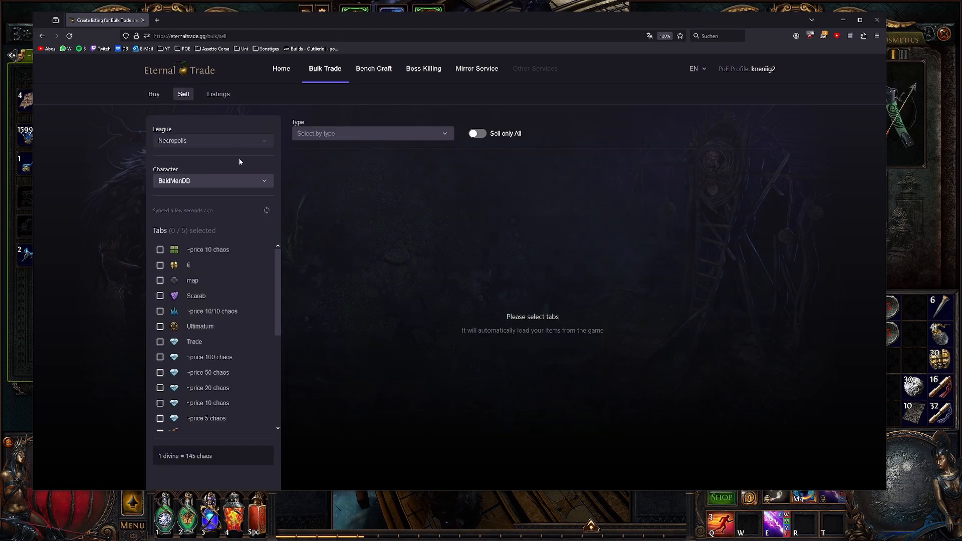
{"action": "left_click", "coordinate": [212, 180]}
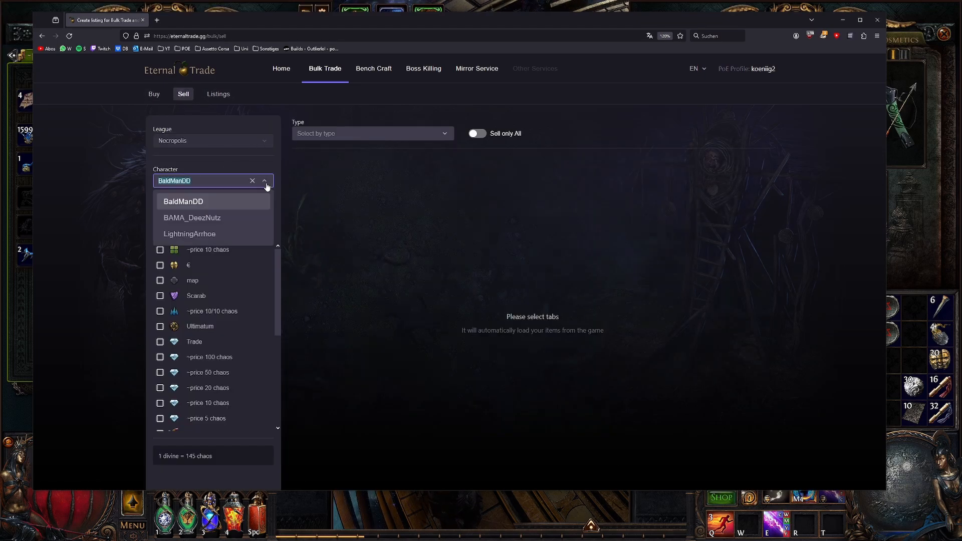
{"action": "left_click", "coordinate": [182, 201]}
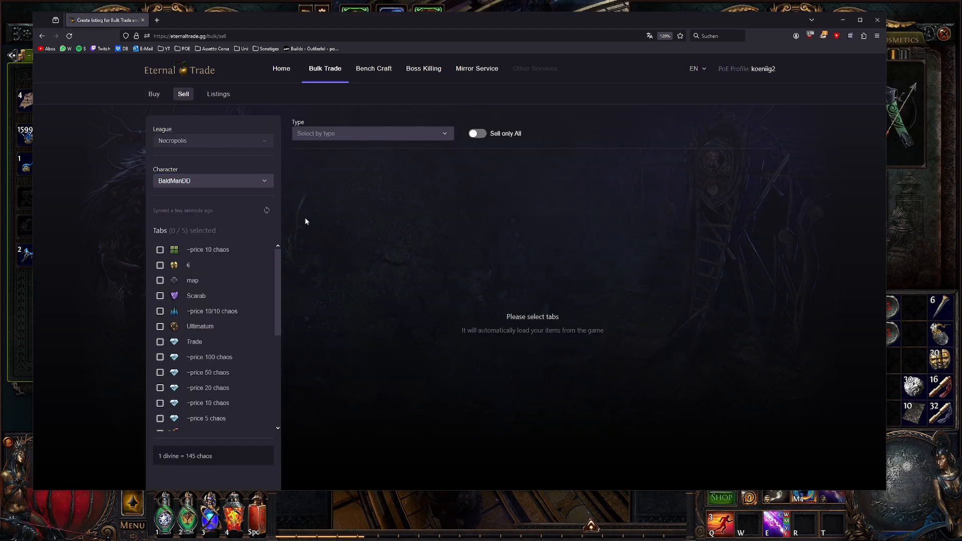
{"action": "scroll", "scroll_direction": "down", "scroll_amount": 3}
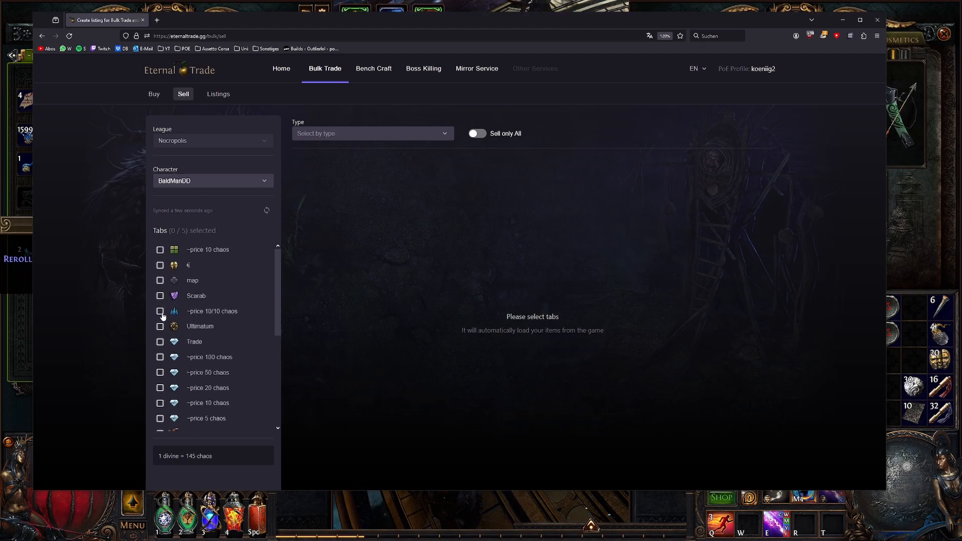
{"action": "left_click", "coordinate": [160, 296]}
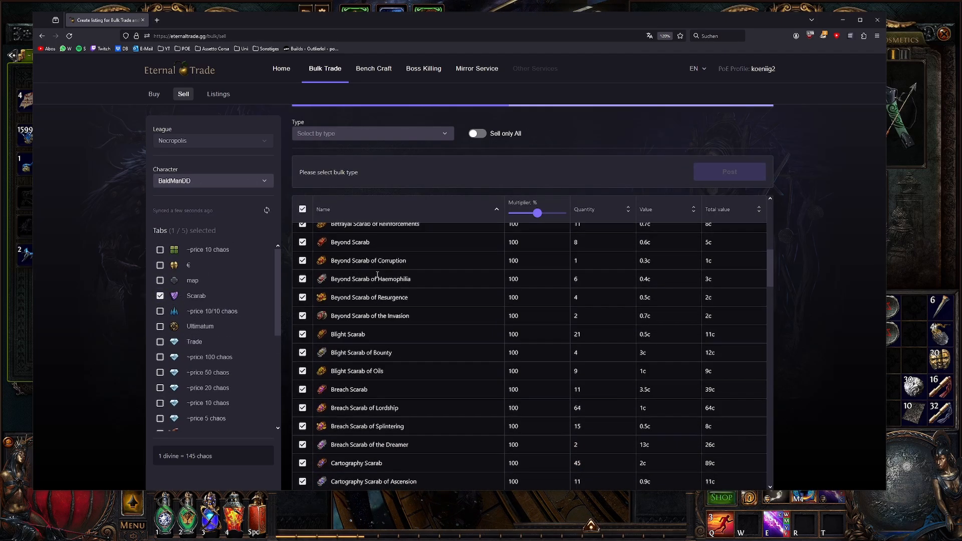
Step: Set the bulk type to Scarabs with 'Sell only All' off, loading 96 scarabs worth 19.8 divine
{"action": "left_click", "coordinate": [371, 133]}
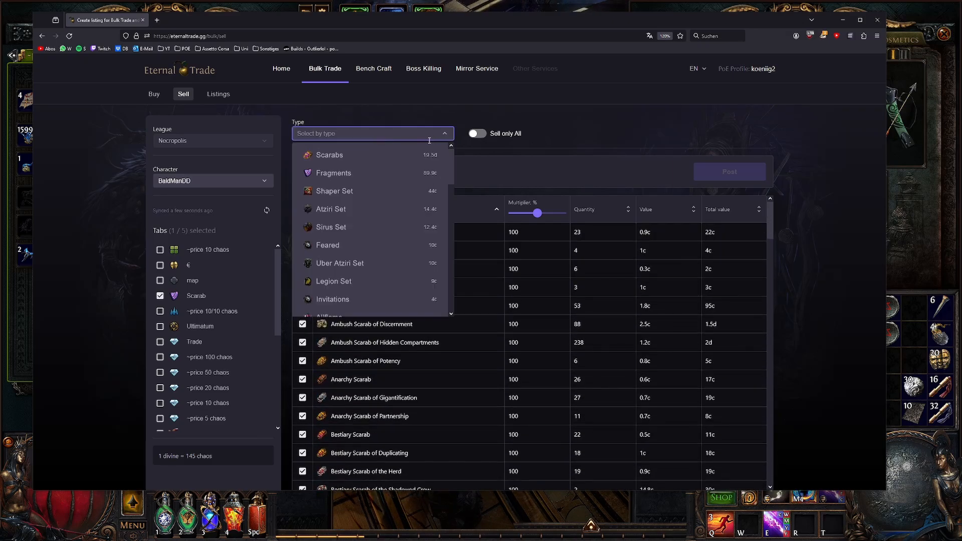
{"action": "left_click", "coordinate": [329, 154]}
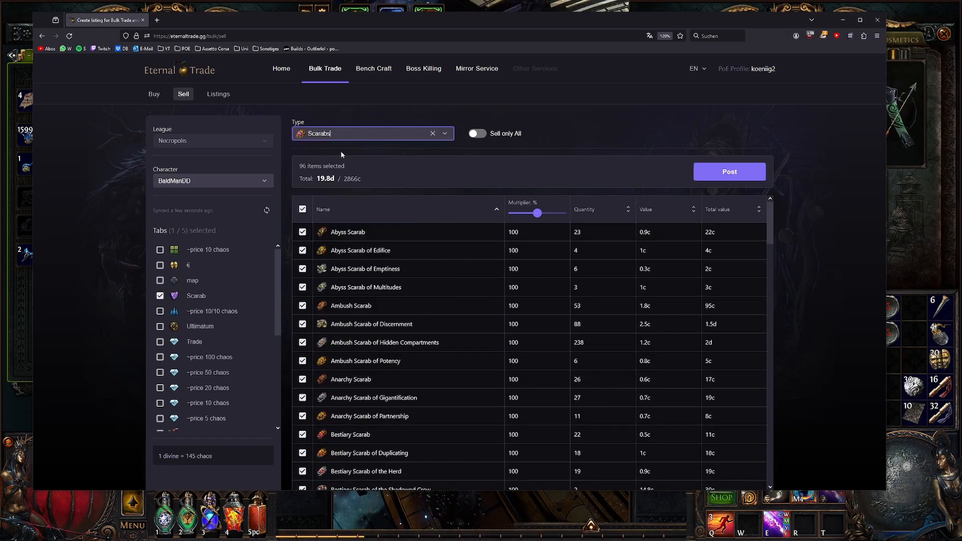
{"action": "left_click", "coordinate": [477, 133]}
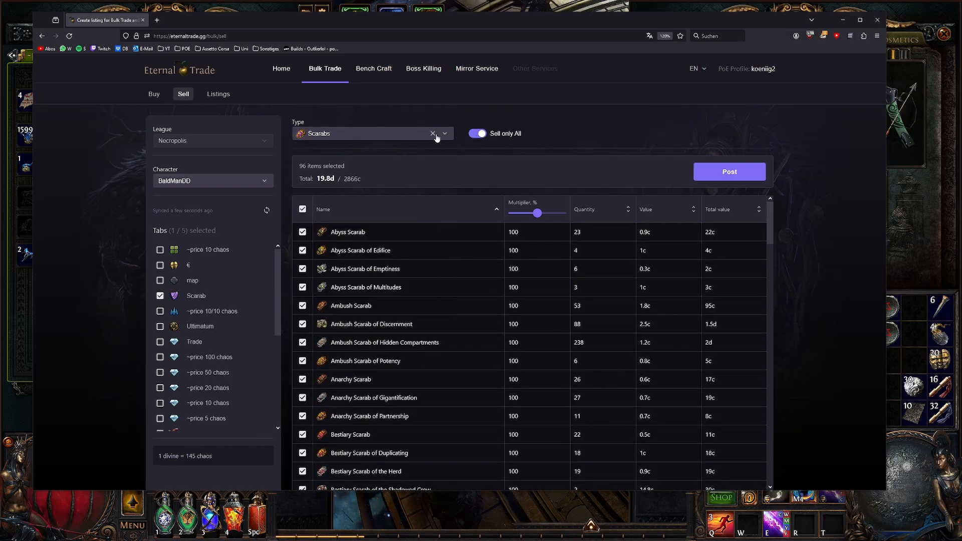
{"action": "scroll", "scroll_direction": "down", "scroll_amount": 3}
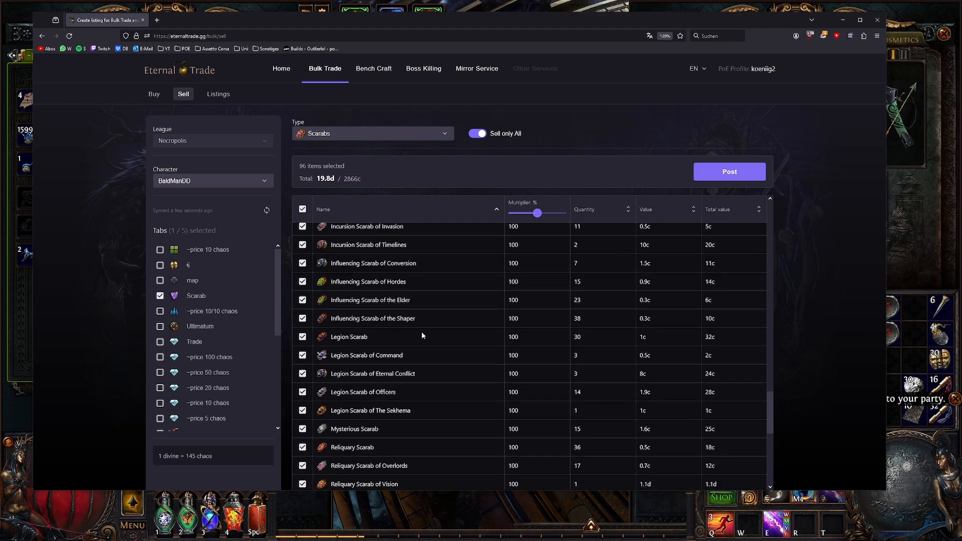
{"action": "left_click", "coordinate": [372, 133]}
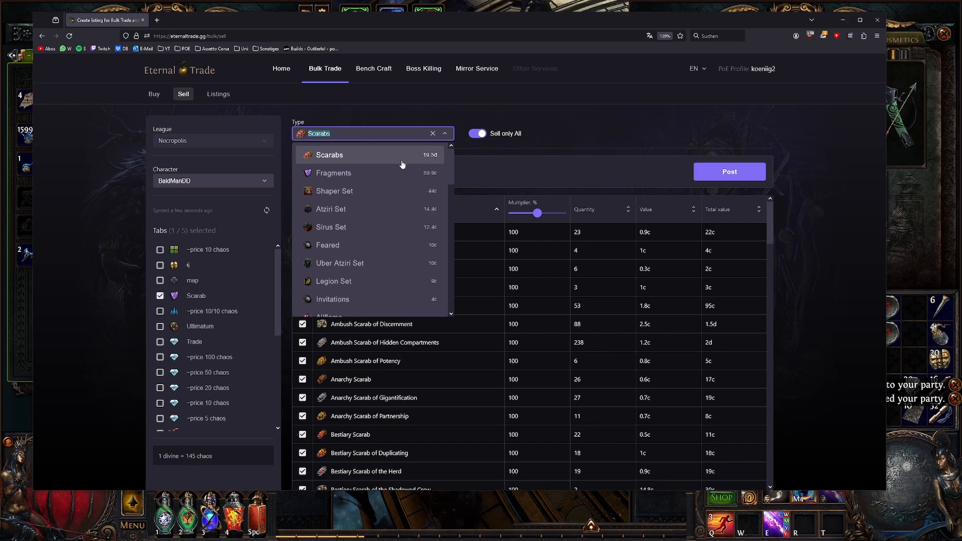
{"action": "left_click", "coordinate": [328, 154]}
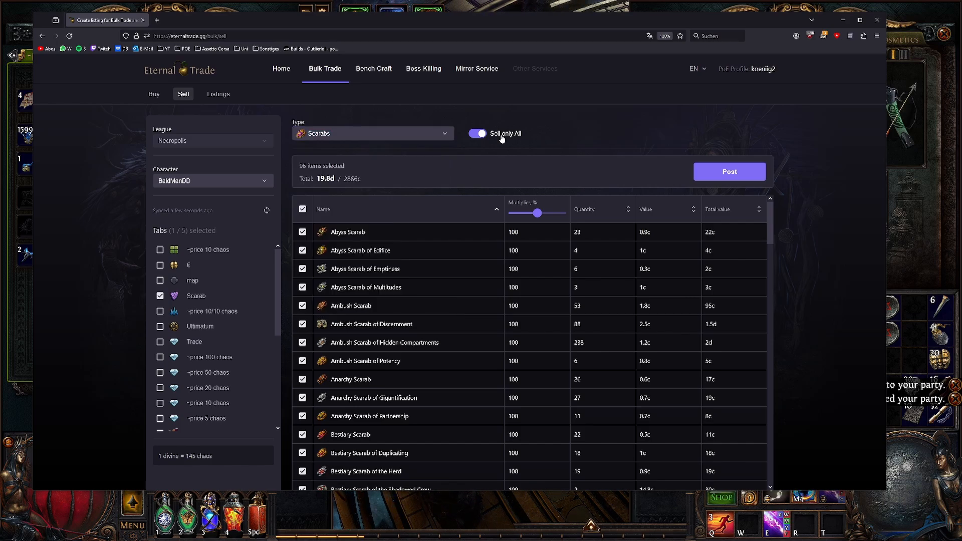
{"action": "left_click", "coordinate": [477, 133]}
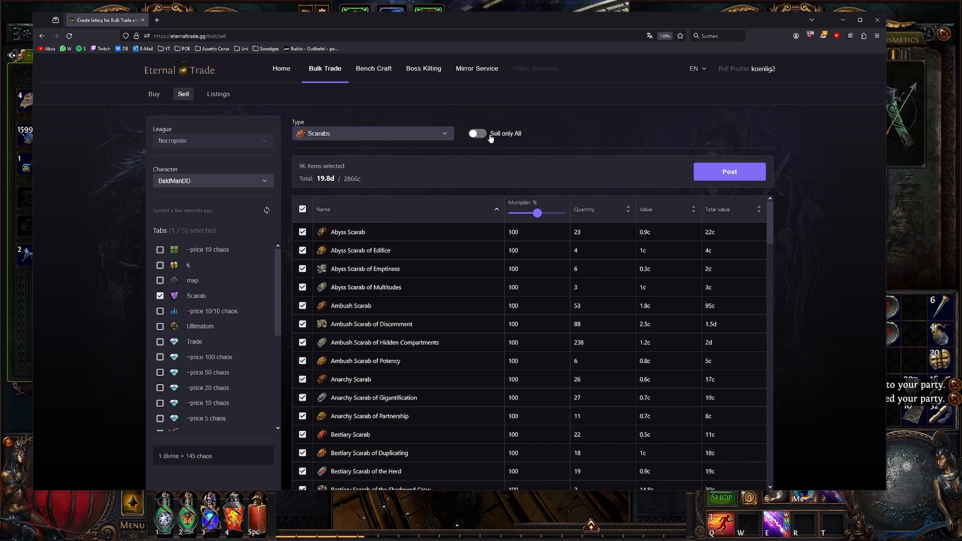
{"action": "left_click", "coordinate": [476, 134]}
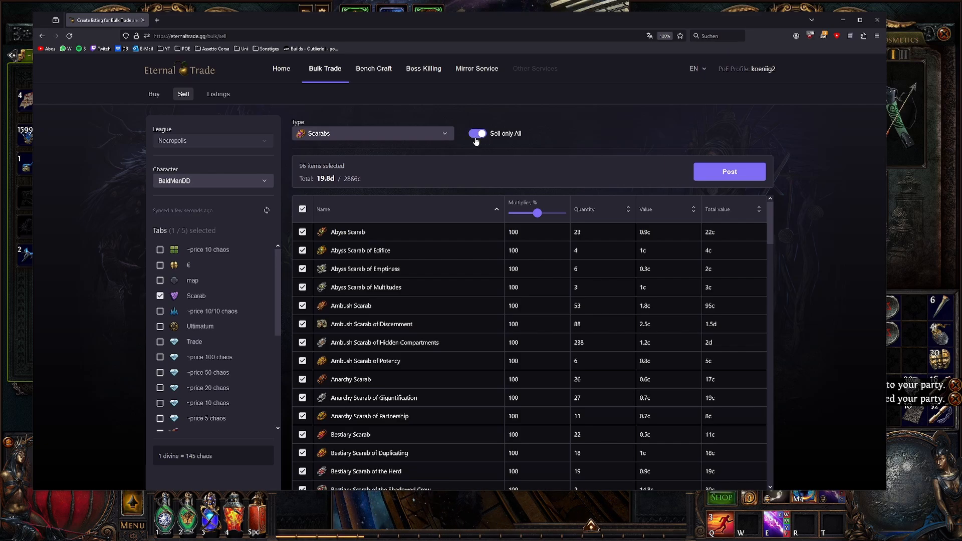
{"action": "mouse_move", "coordinate": [521, 144]}
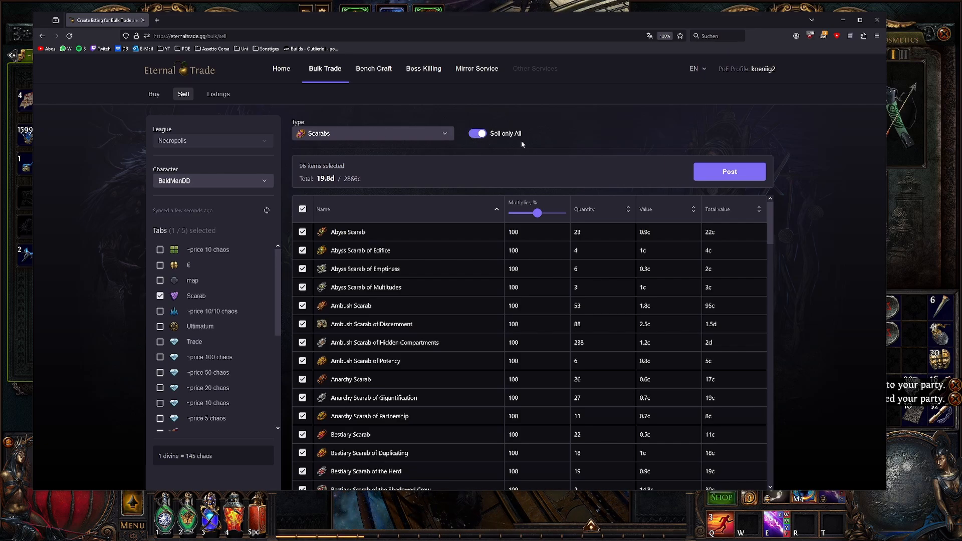
{"action": "mouse_move", "coordinate": [679, 152]}
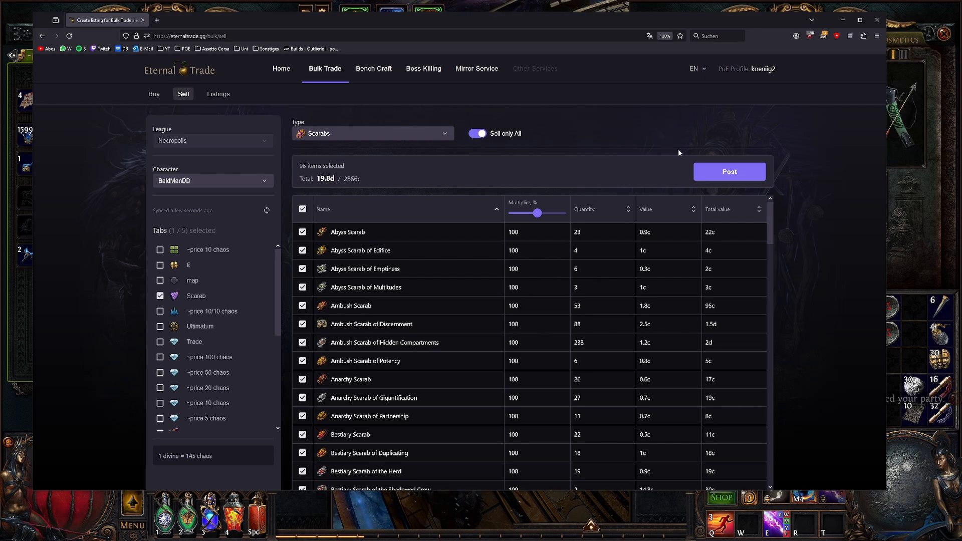
{"action": "left_click", "coordinate": [729, 172]}
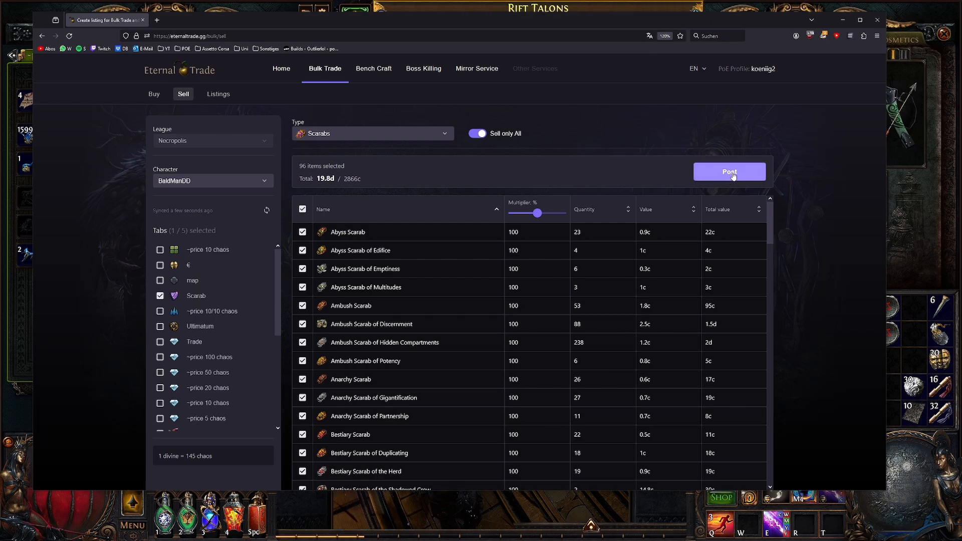
{"action": "left_click", "coordinate": [476, 133]}
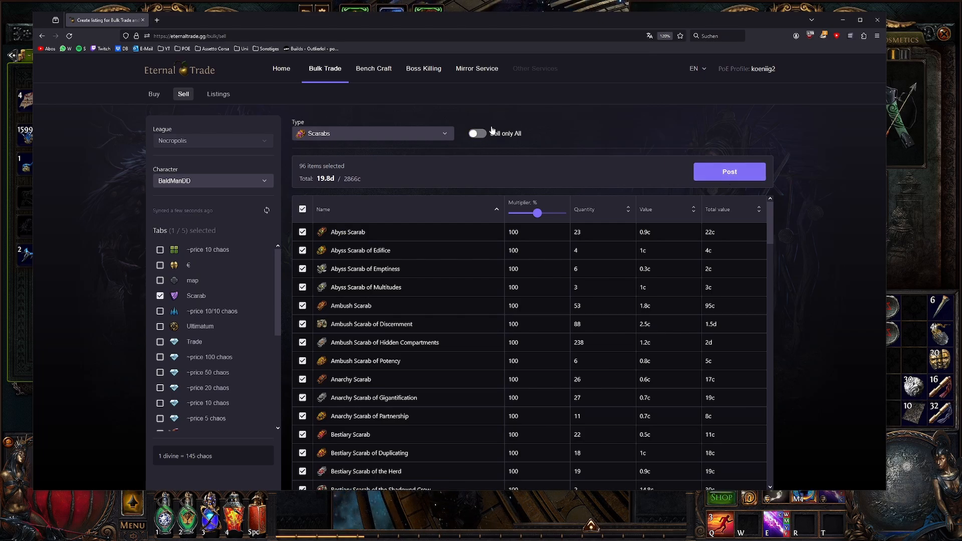
{"action": "mouse_move", "coordinate": [537, 270]}
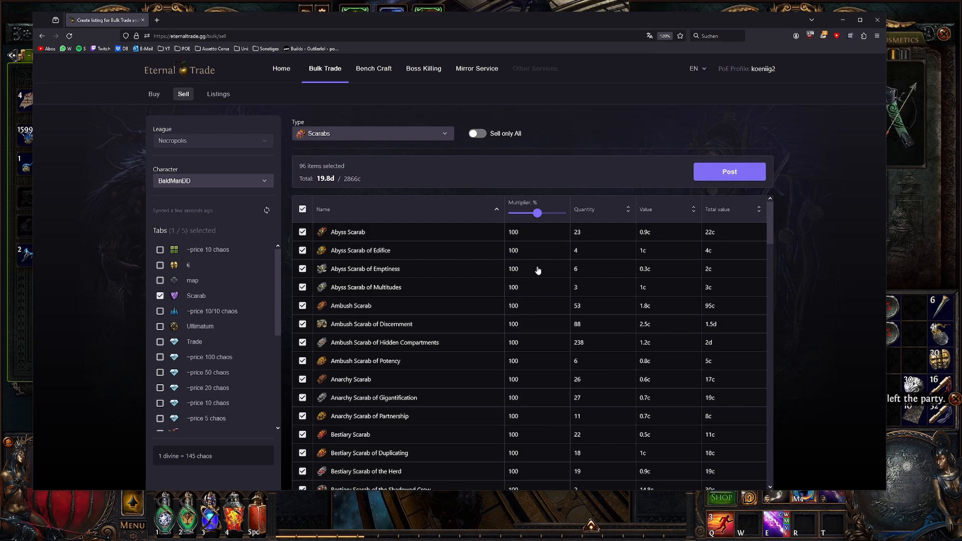
Step: Adjust the price multiplier, finally settling at 85%
{"action": "left_click_drag", "start_coordinate": [538, 212], "coordinate": [540, 213]}
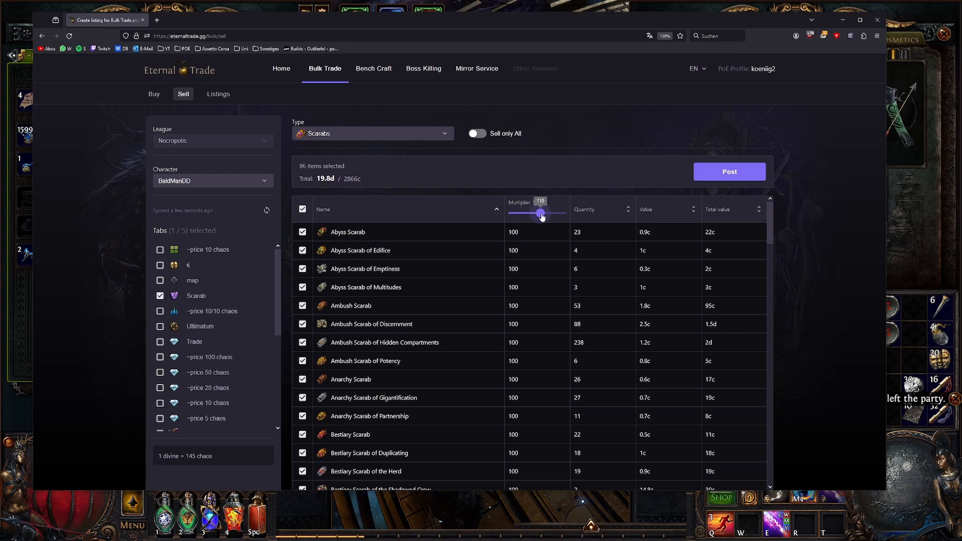
{"action": "left_click_drag", "start_coordinate": [541, 213], "coordinate": [532, 213]}
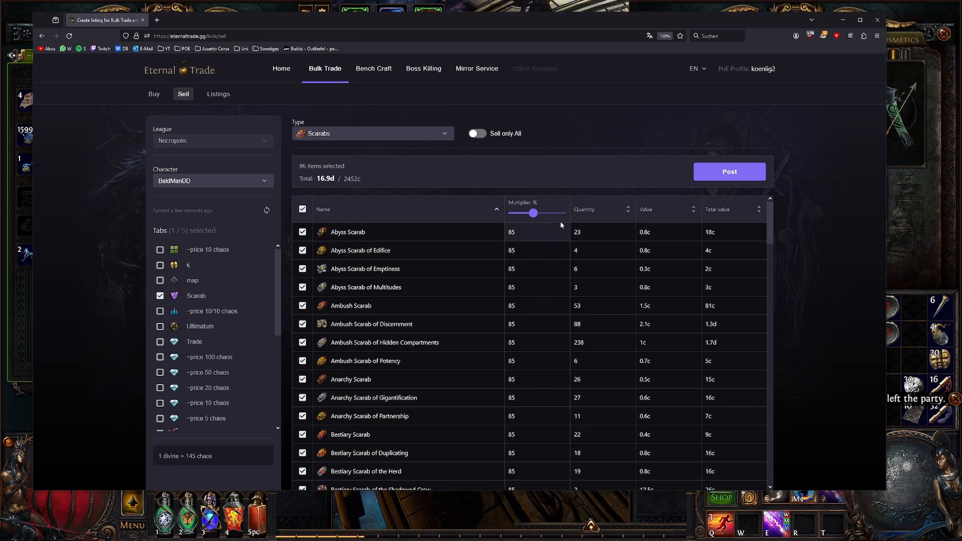
{"action": "left_click_drag", "start_coordinate": [532, 213], "coordinate": [537, 213]}
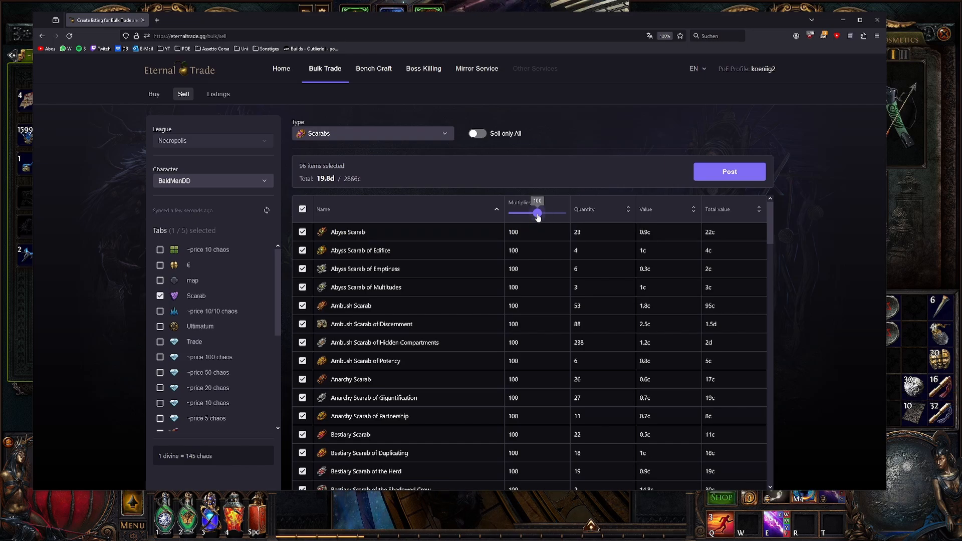
{"action": "left_click_drag", "start_coordinate": [538, 213], "coordinate": [532, 213]}
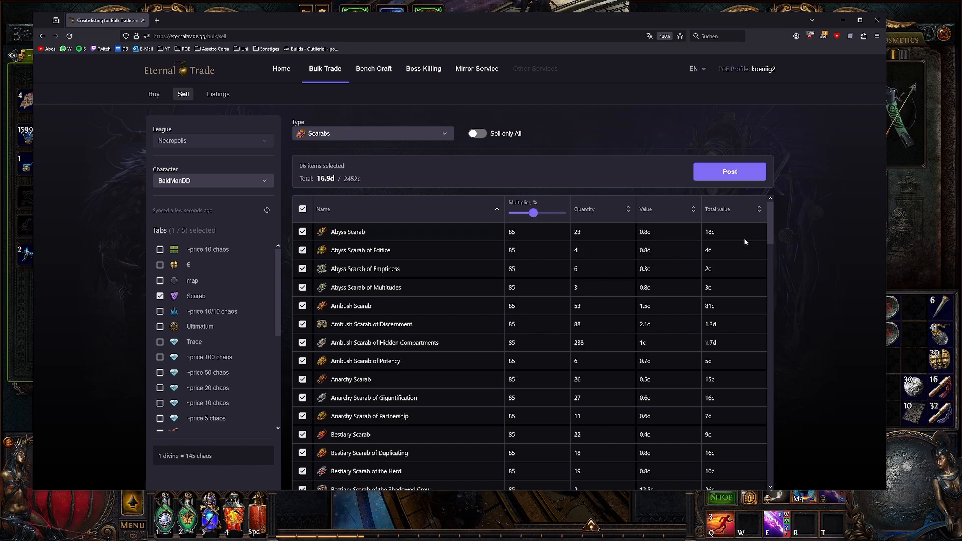
Step: Exclude Abyss Scarabs from the listing and scroll through the stash tab list
{"action": "left_click", "coordinate": [302, 268]}
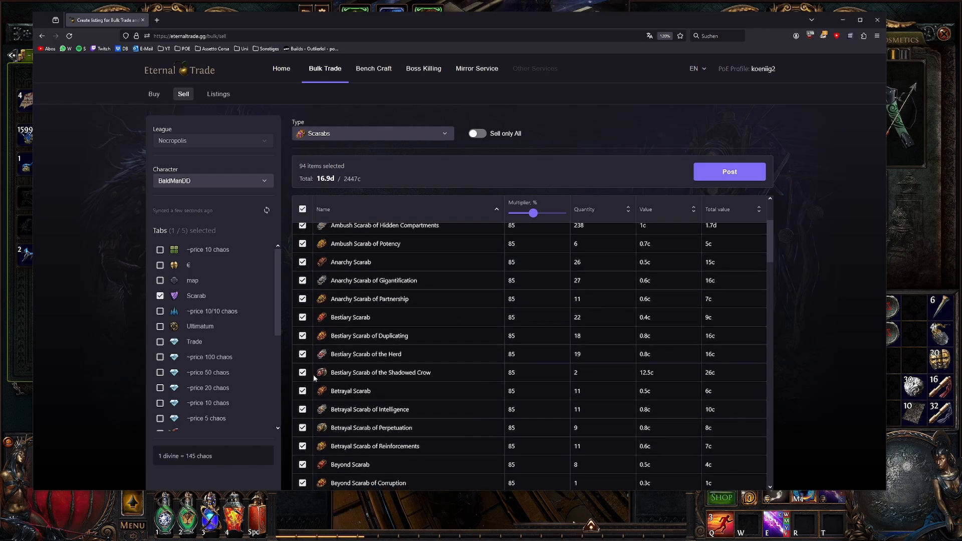
{"action": "scroll", "scroll_direction": "down", "scroll_amount": 3}
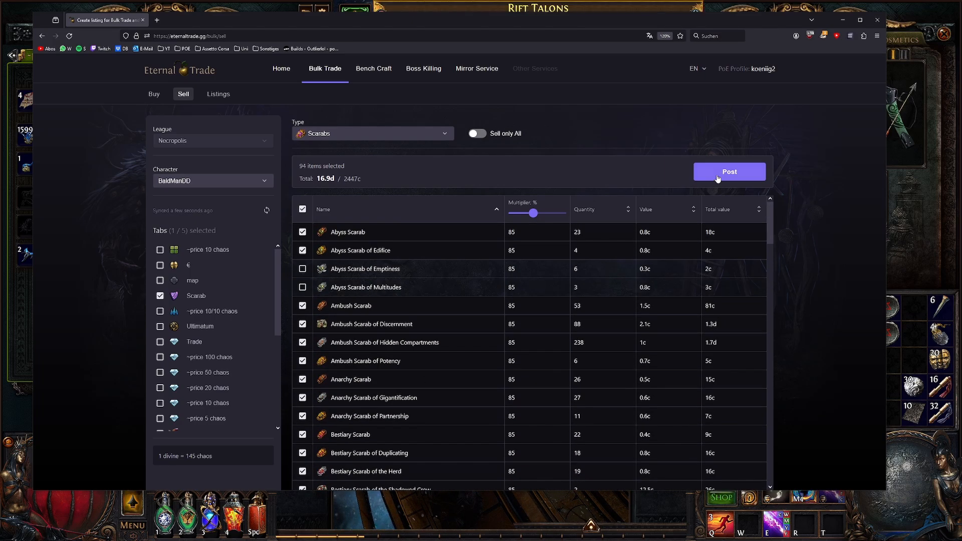
{"action": "mouse_move", "coordinate": [726, 188]}
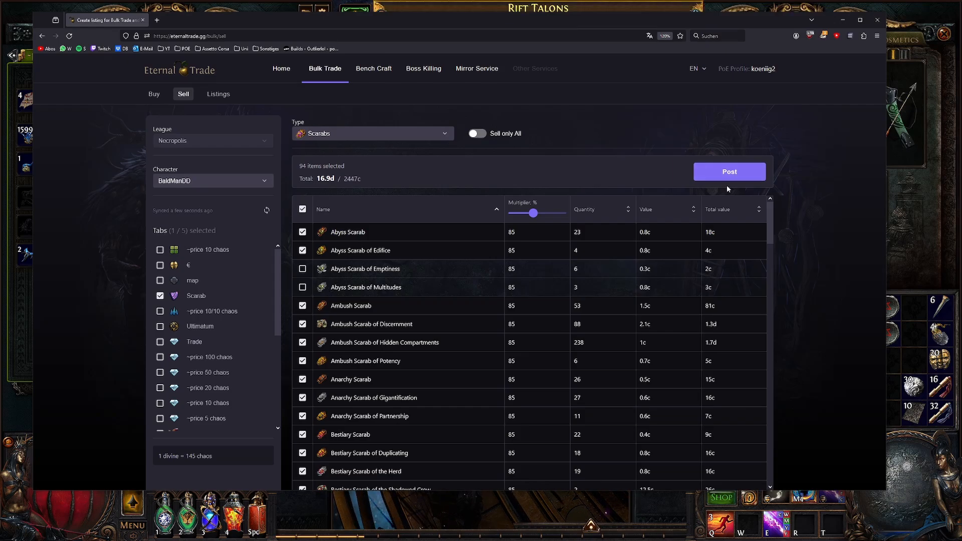
{"action": "mouse_move", "coordinate": [720, 192]}
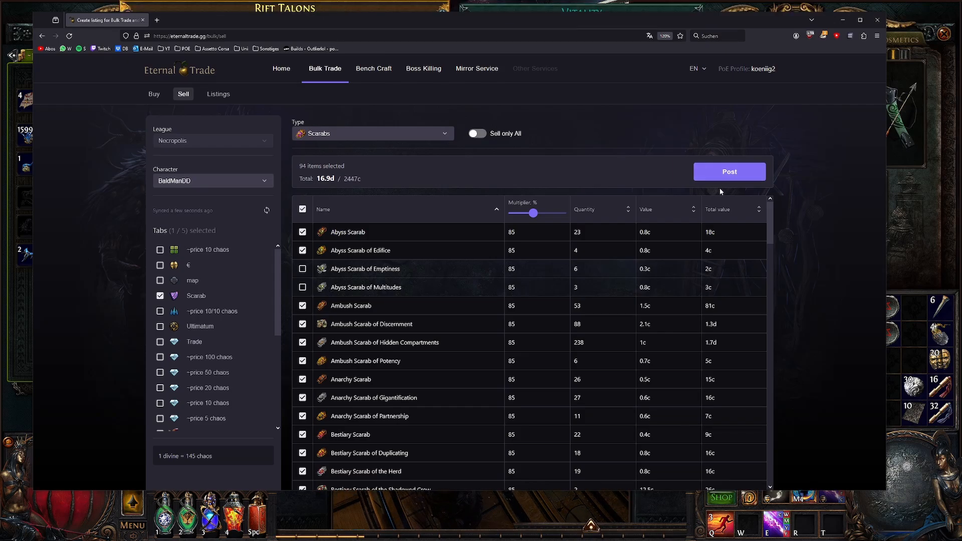
{"action": "mouse_move", "coordinate": [208, 331]}
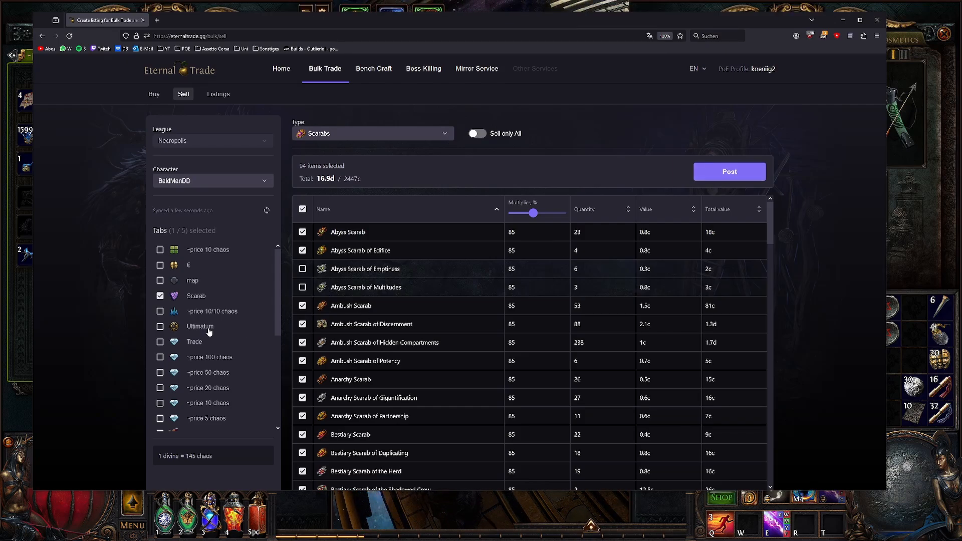
{"action": "scroll", "scroll_direction": "down", "scroll_amount": 3}
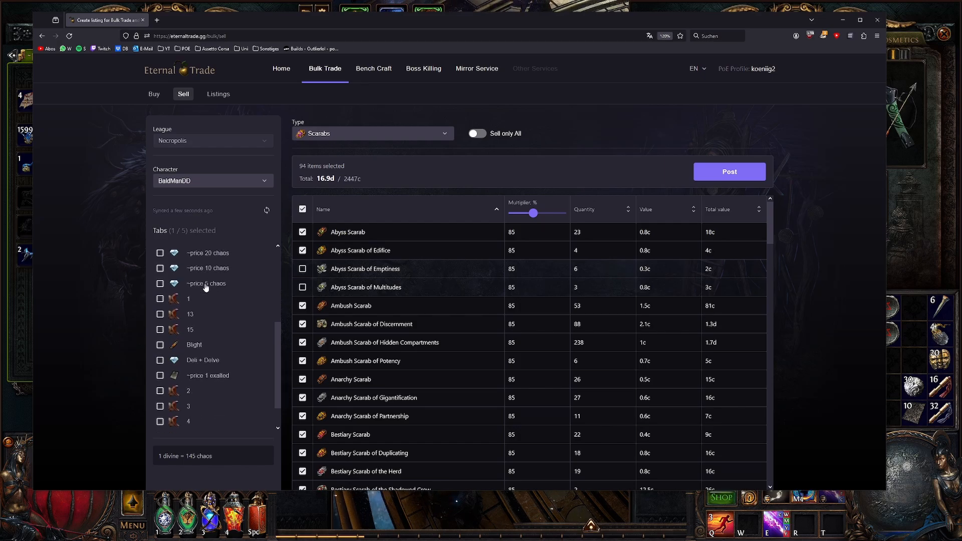
{"action": "scroll", "scroll_direction": "down", "scroll_amount": 3}
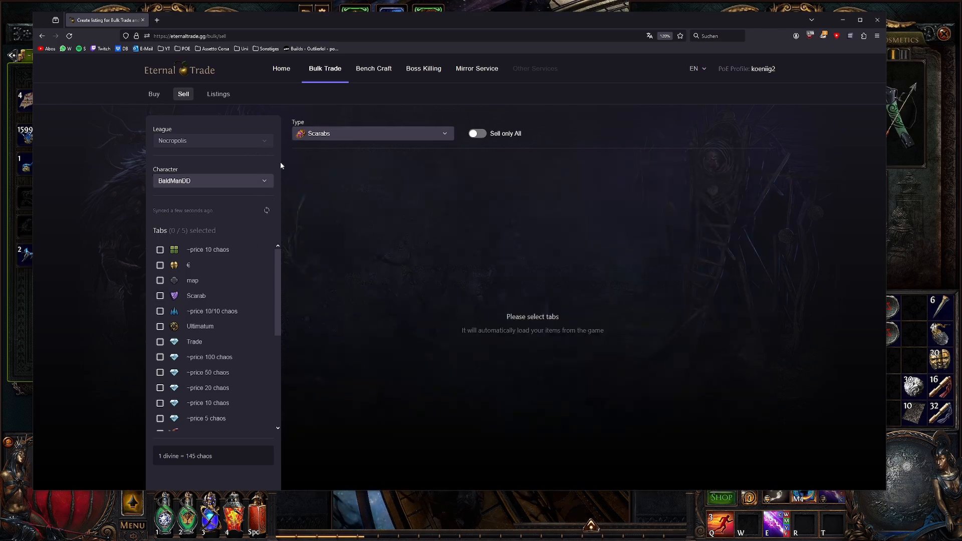
Step: Try T17 Maps as the sell item type, then clear the Type field
{"action": "left_click", "coordinate": [372, 134]}
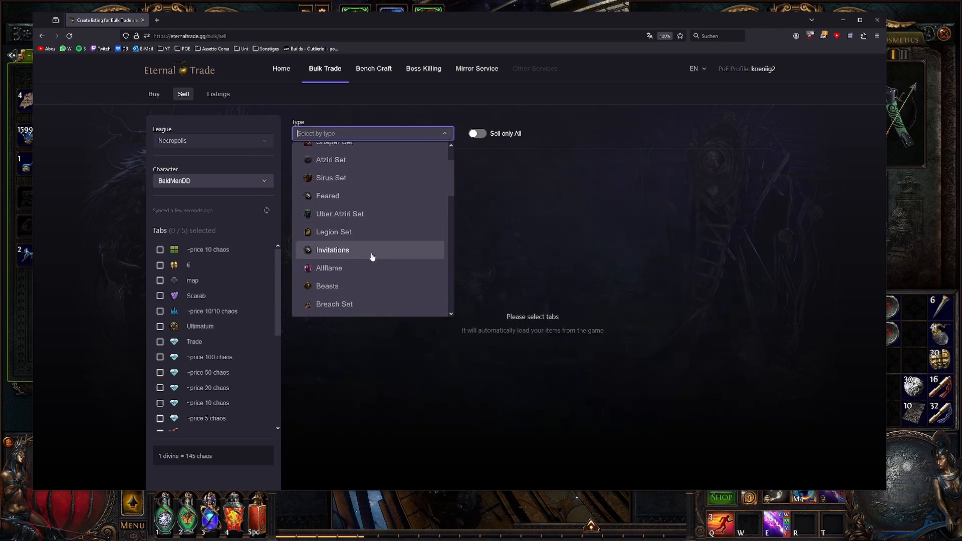
{"action": "scroll", "scroll_direction": "down", "scroll_amount": 3}
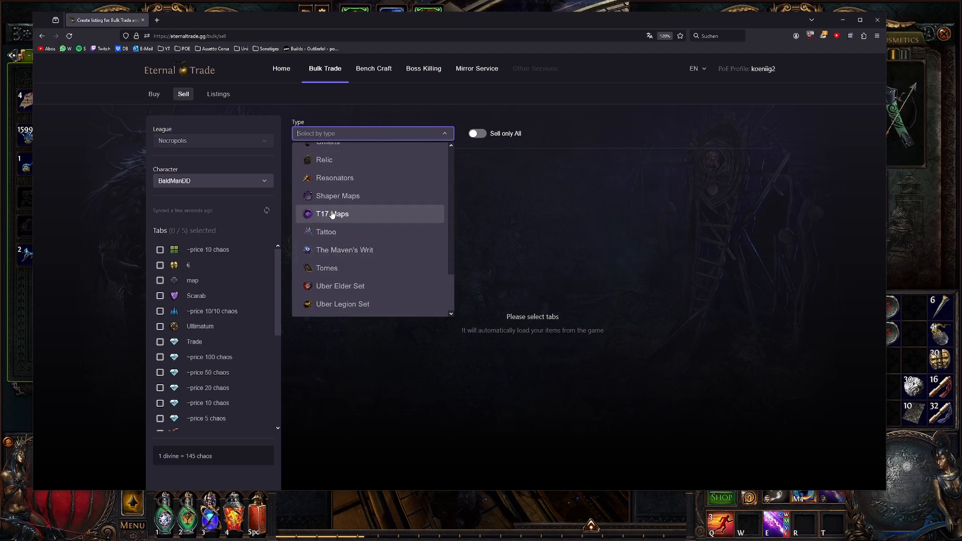
{"action": "left_click", "coordinate": [331, 213]}
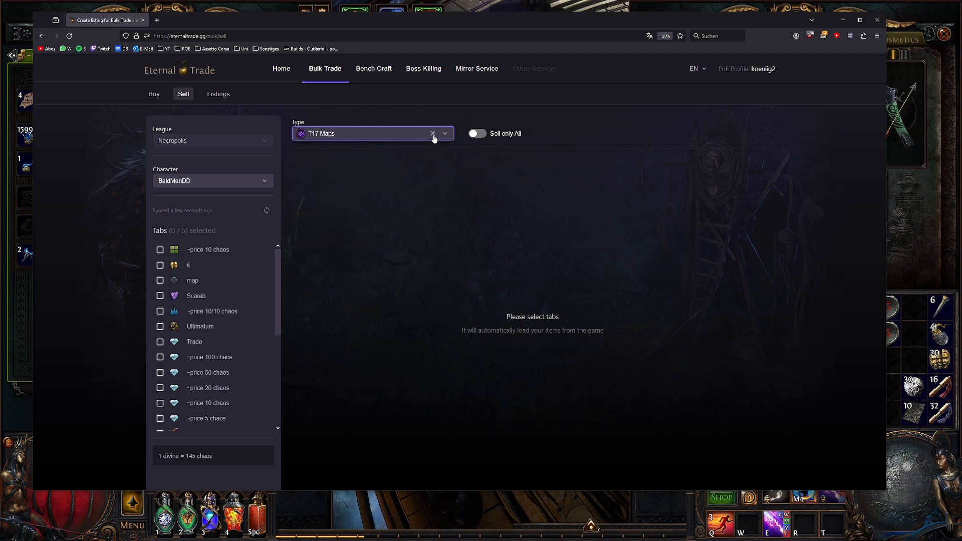
{"action": "left_click", "coordinate": [432, 134]}
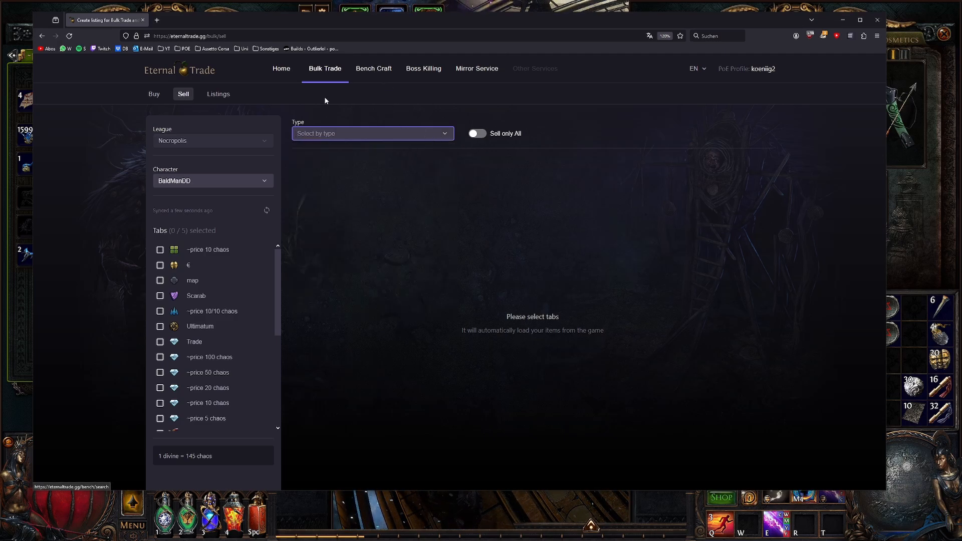
Step: Bump the active Scarabs listing (15.6 divine) from the Listings page
{"action": "left_click", "coordinate": [218, 93]}
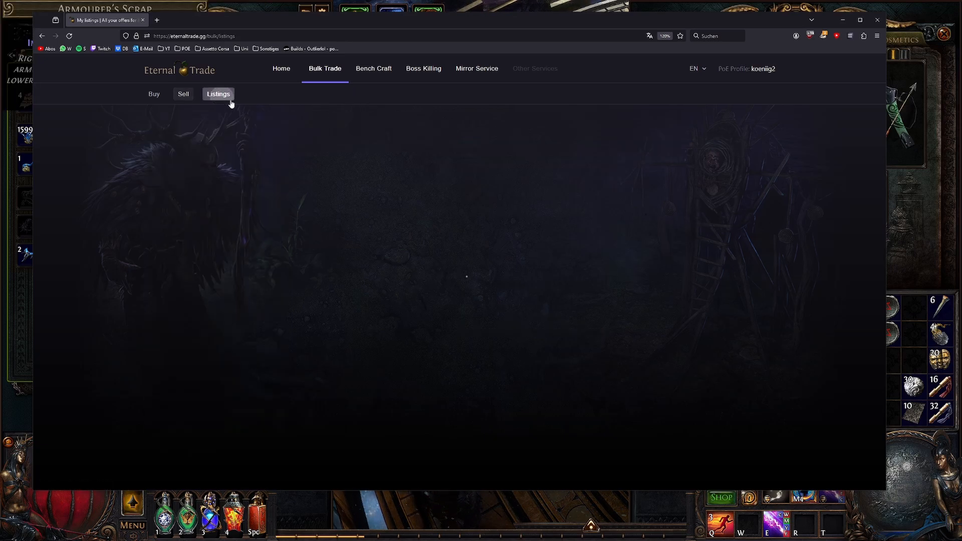
{"action": "left_click", "coordinate": [218, 93]}
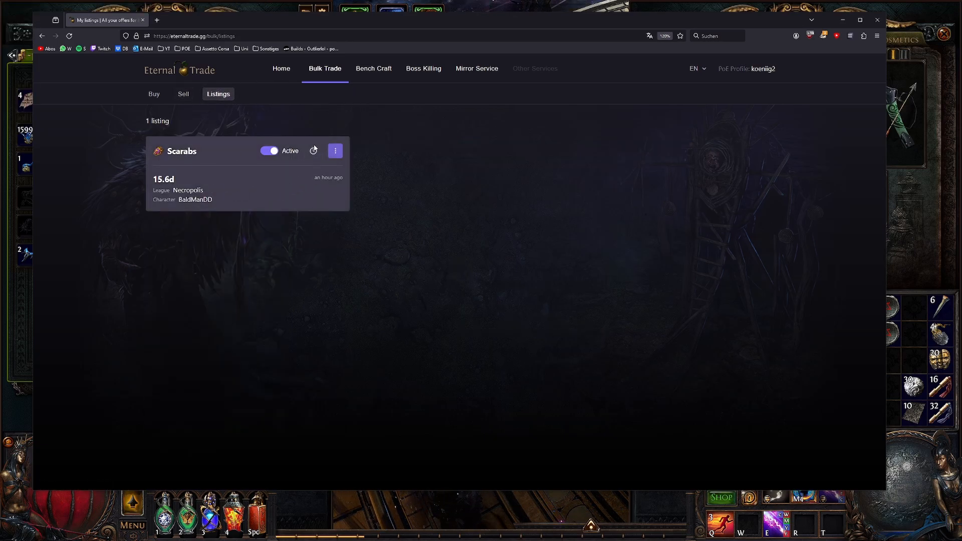
{"action": "left_click", "coordinate": [335, 151]}
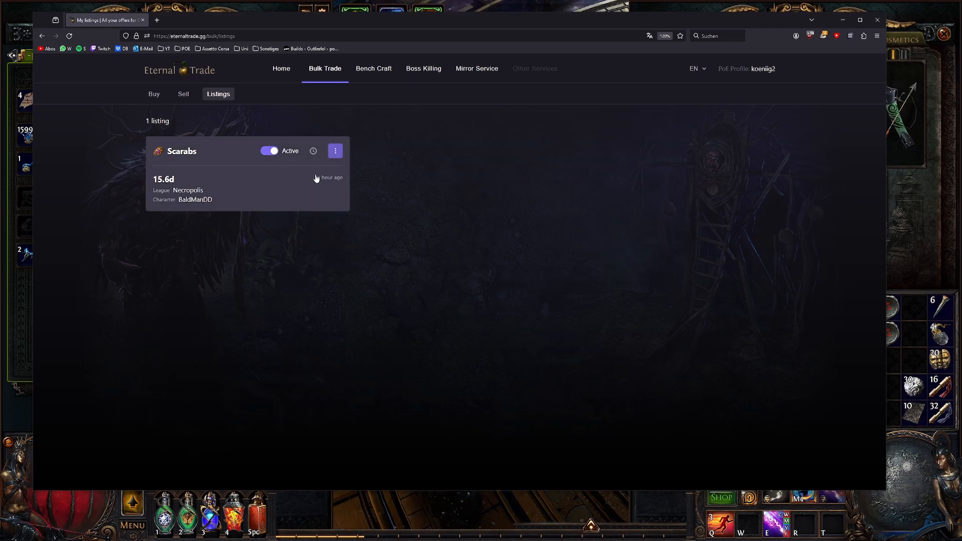
{"action": "left_click", "coordinate": [312, 150]}
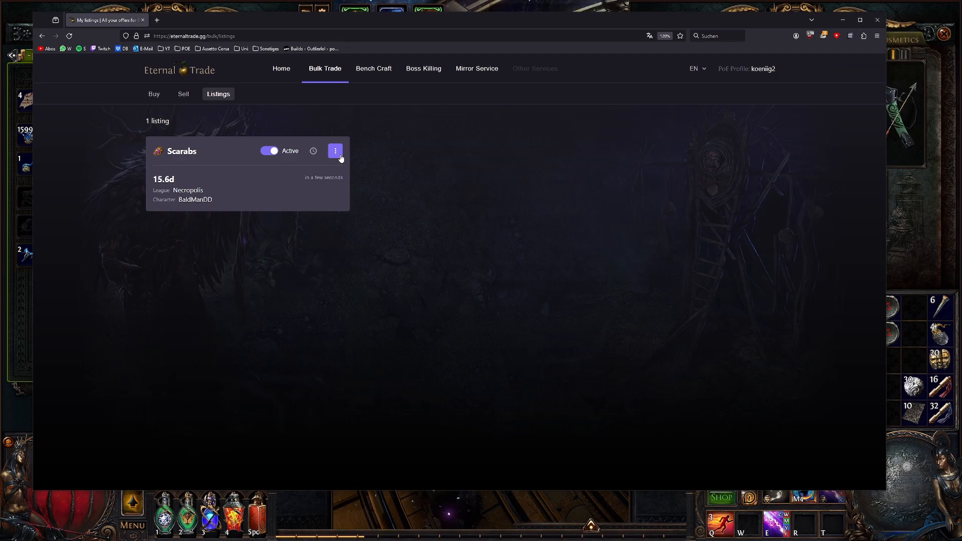
{"action": "mouse_move", "coordinate": [324, 170]}
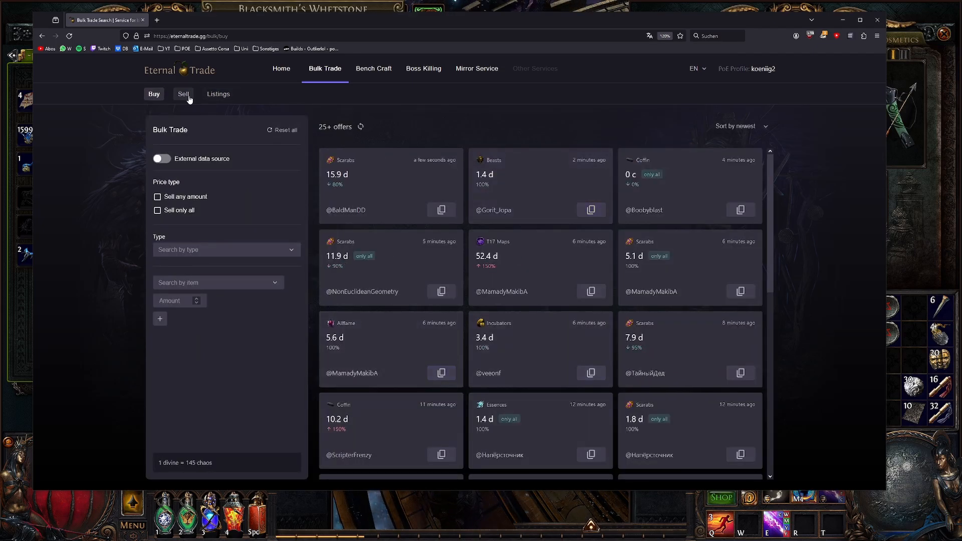
Step: Search Bench Craft for the '# to Strength and Dexterity # to Accuracy' mod on Two Hand Melee
{"action": "left_click", "coordinate": [373, 68]}
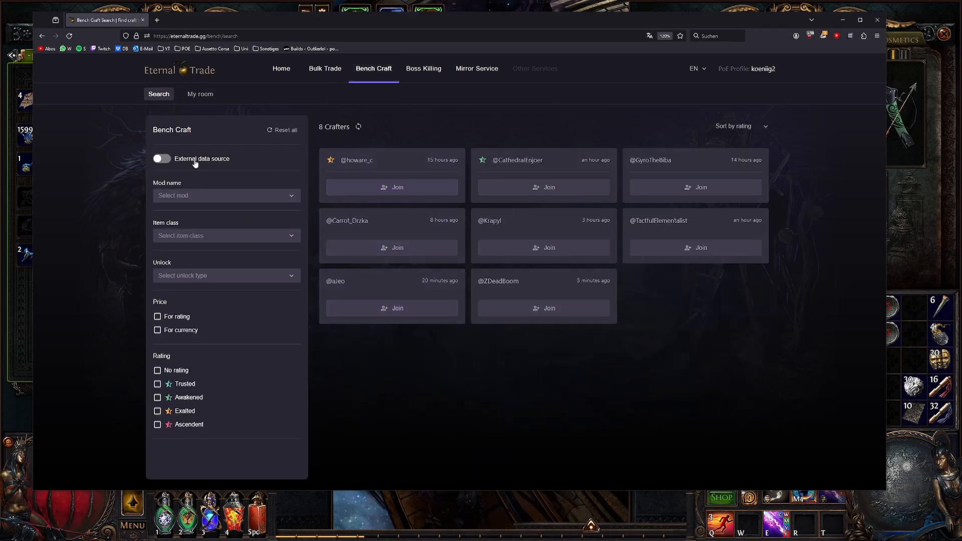
{"action": "left_click", "coordinate": [226, 195]}
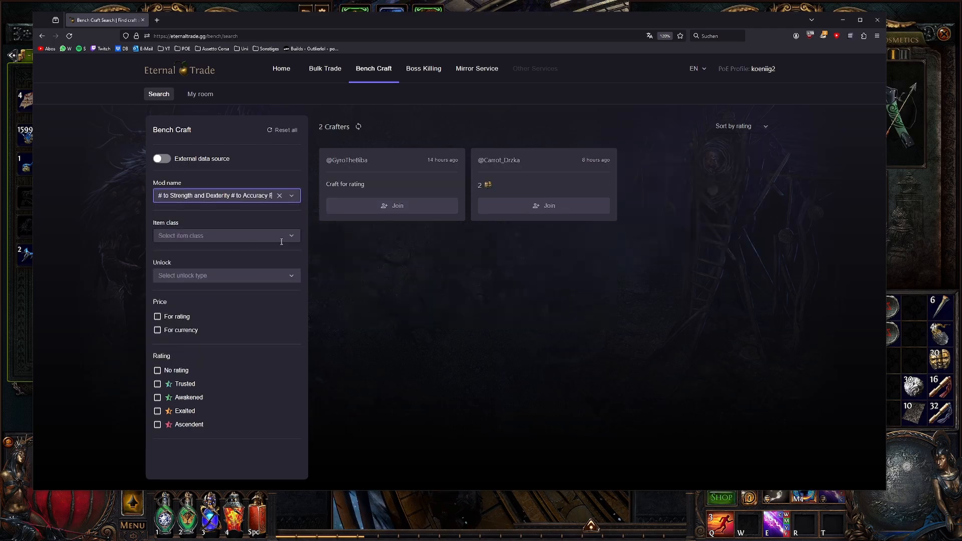
{"action": "left_click", "coordinate": [226, 275]}
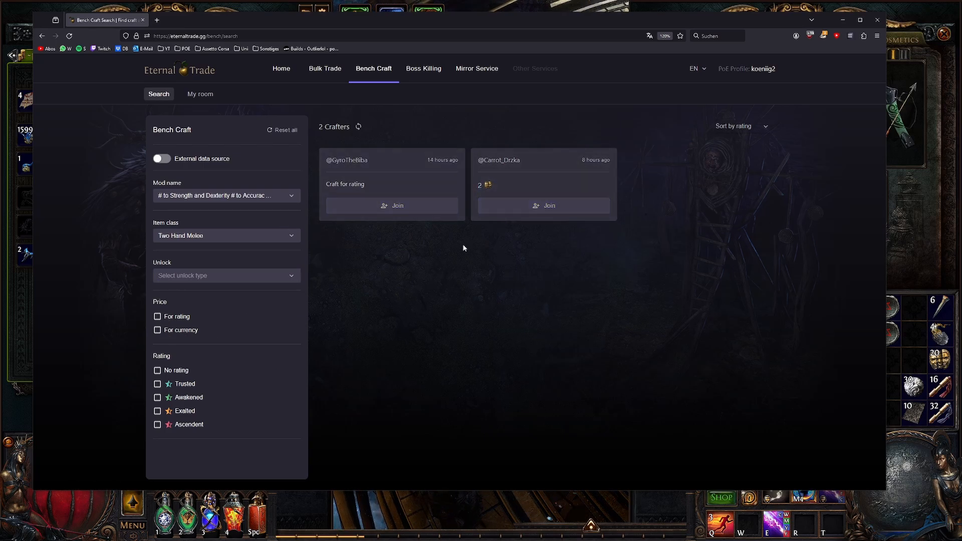
{"action": "mouse_move", "coordinate": [416, 85]}
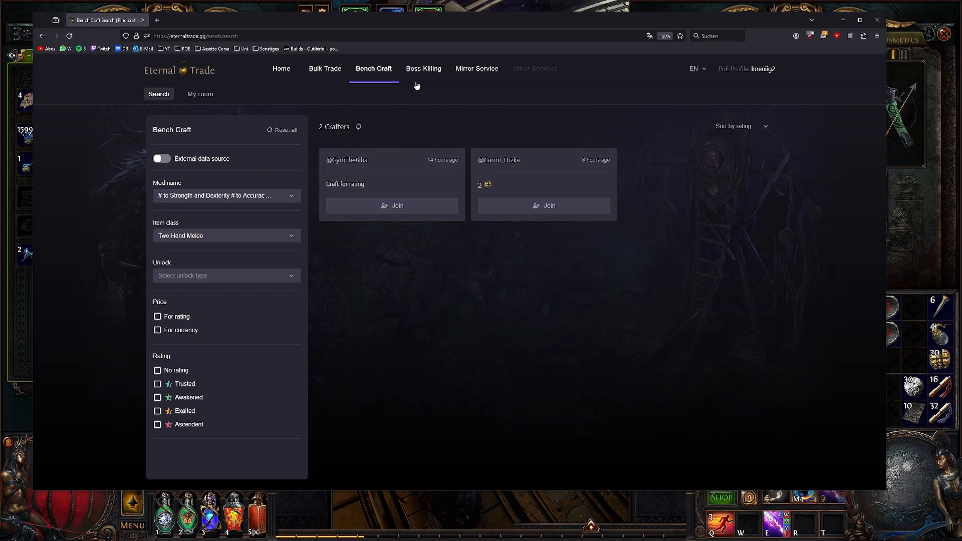
Step: View the Create Room form under My room, then bring up the Boss Killing search
{"action": "left_click", "coordinate": [200, 93]}
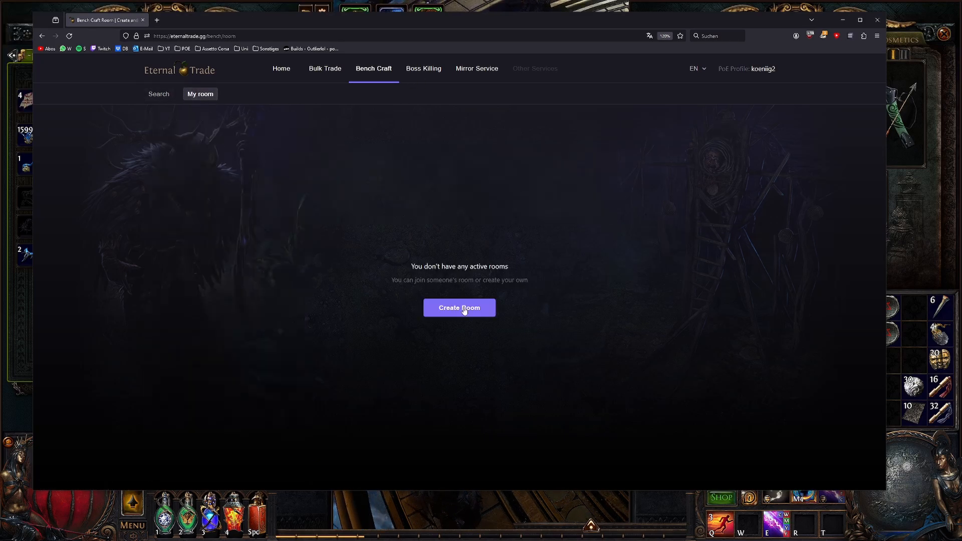
{"action": "left_click", "coordinate": [458, 307]}
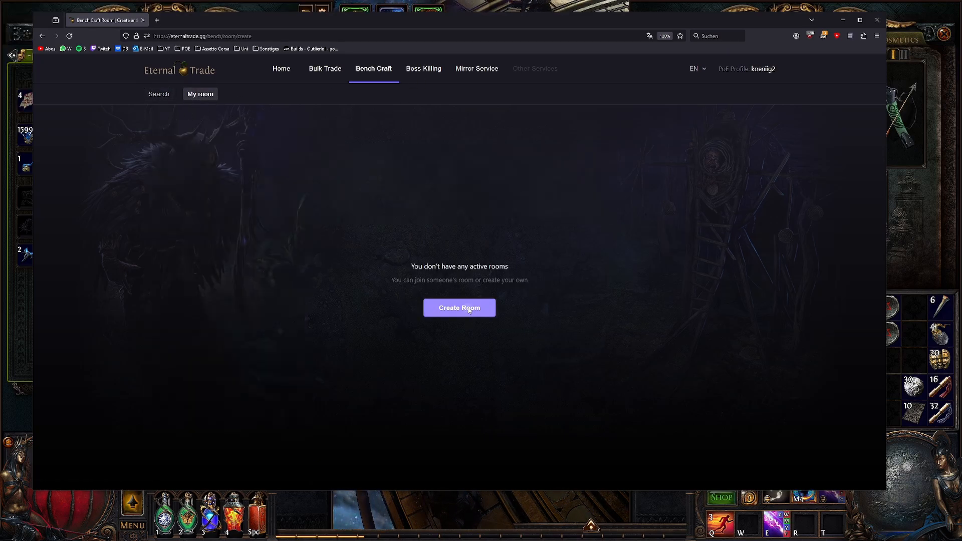
{"action": "left_click", "coordinate": [459, 307]}
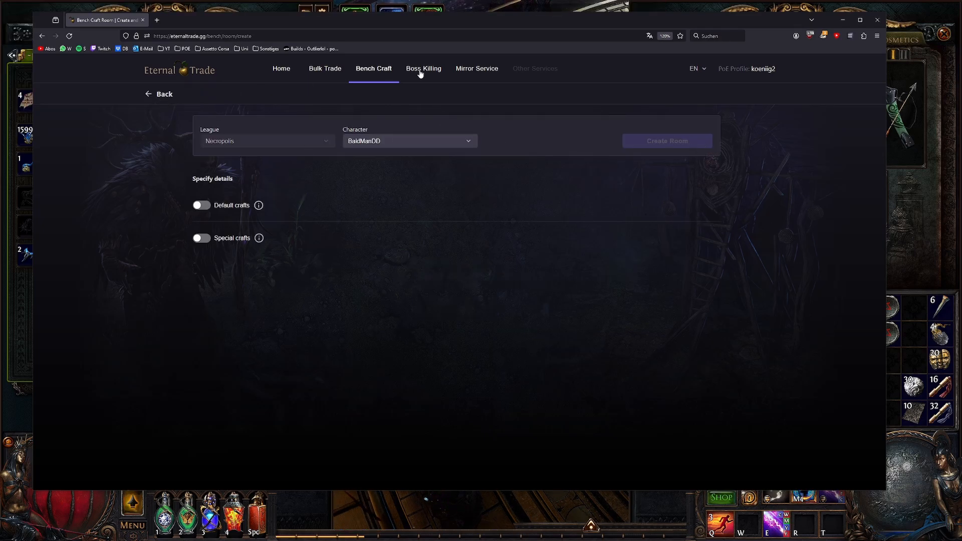
{"action": "left_click", "coordinate": [423, 68]}
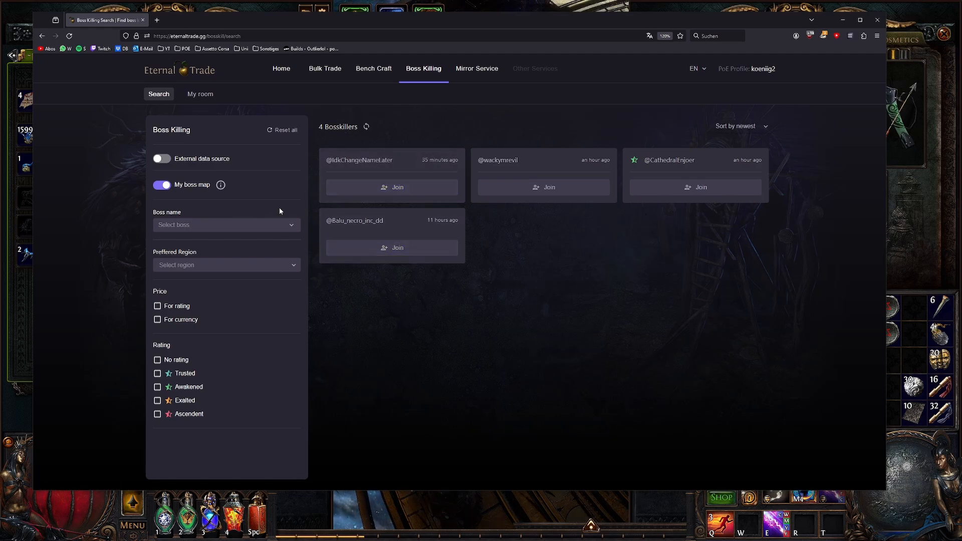
Step: Filter boss killers to Cortex, tick Cortex in a boss room form, then view Mirror Service
{"action": "left_click", "coordinate": [225, 225]}
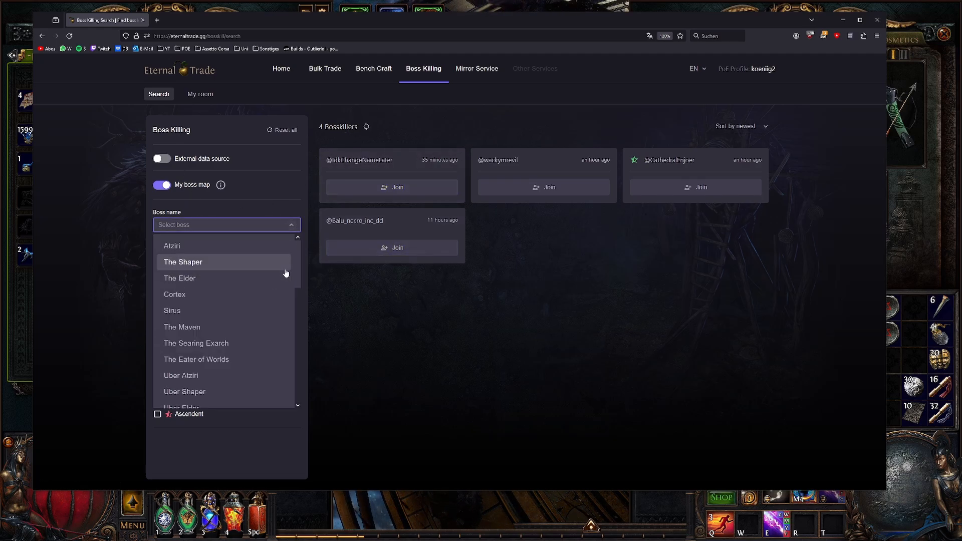
{"action": "left_click", "coordinate": [174, 294]}
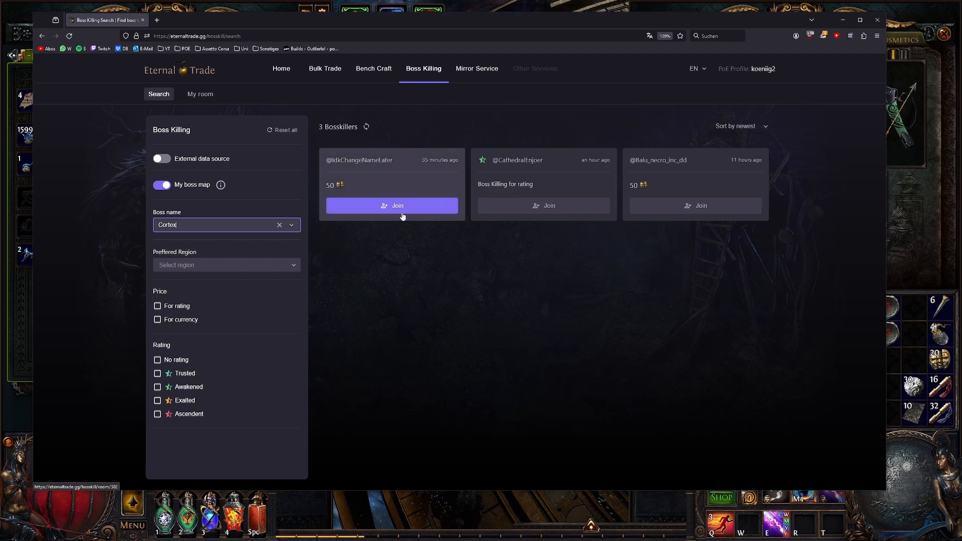
{"action": "mouse_move", "coordinate": [208, 131]}
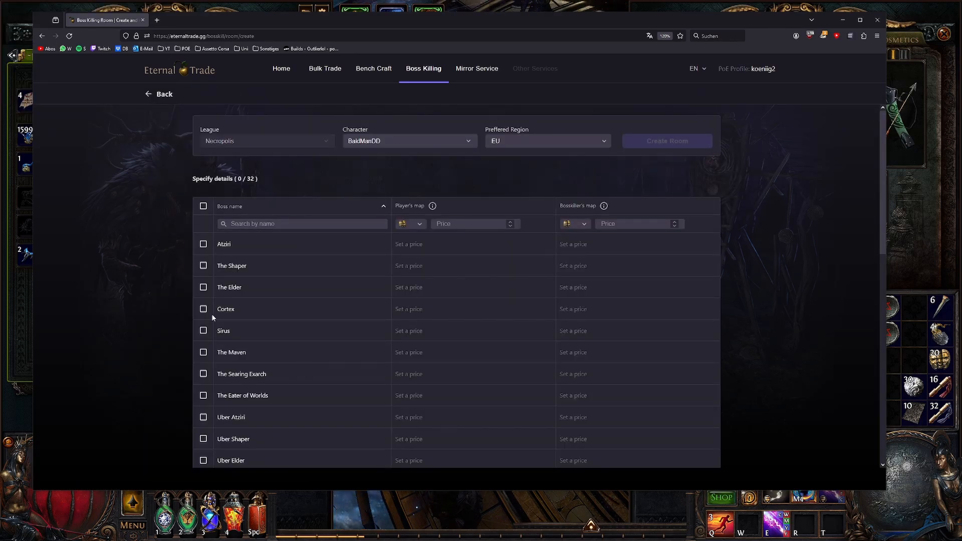
{"action": "left_click", "coordinate": [203, 309]}
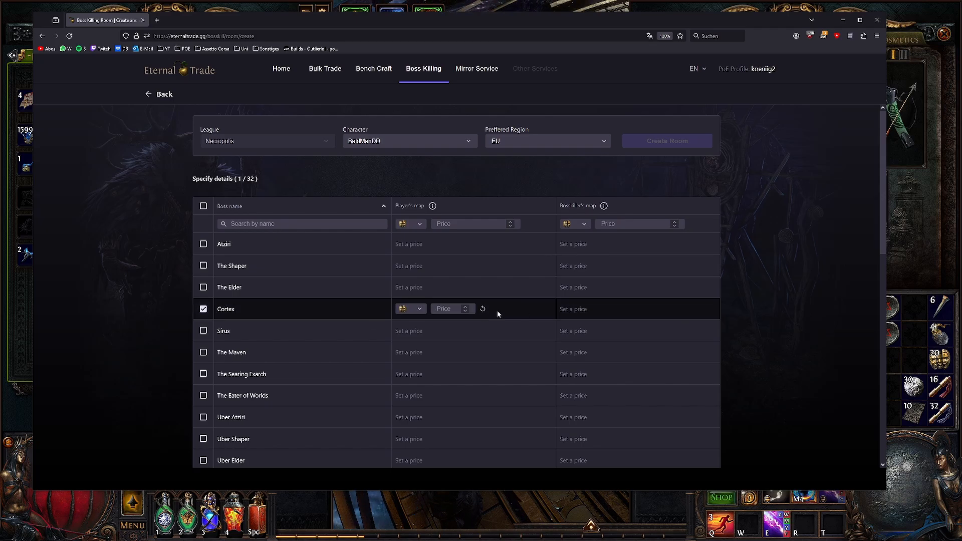
{"action": "left_click", "coordinate": [476, 68]}
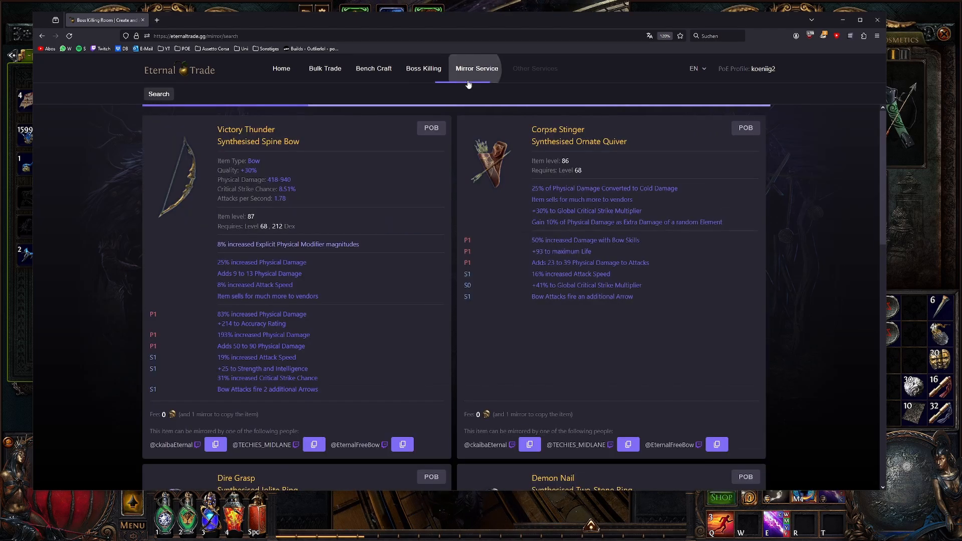
Step: Scroll through the Mirror Service listings, then go Home and reopen Bulk Trade buy offers
{"action": "scroll", "scroll_direction": "down", "scroll_amount": 3}
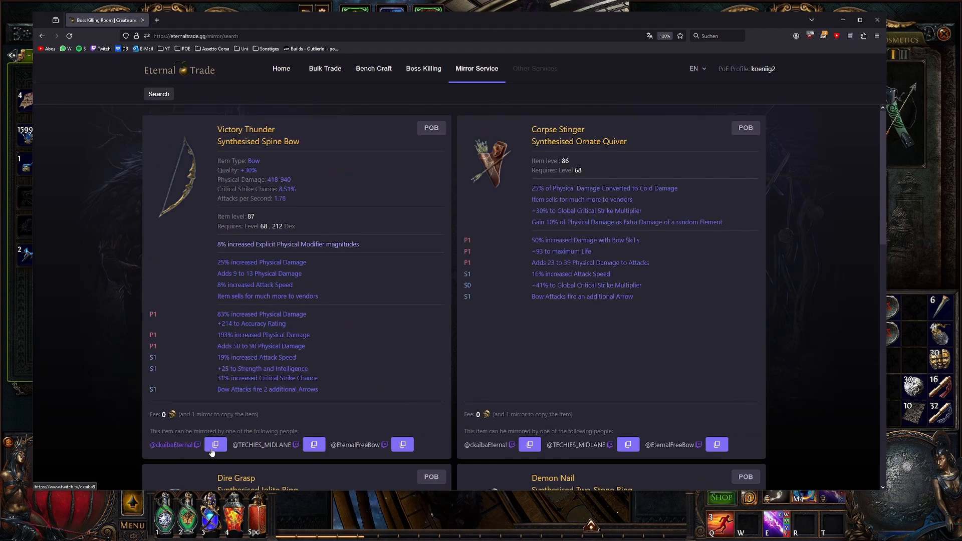
{"action": "scroll", "scroll_direction": "down", "scroll_amount": 3}
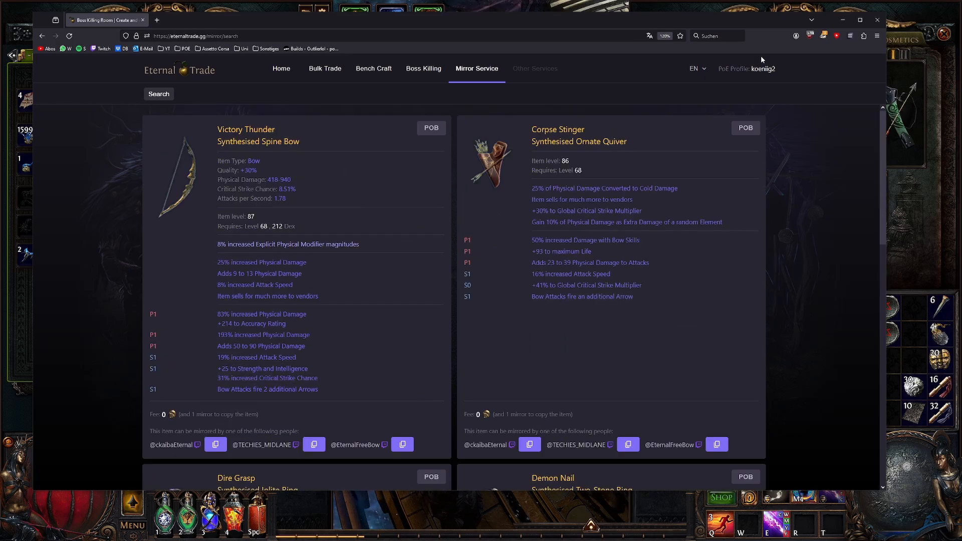
{"action": "left_click", "coordinate": [281, 68]}
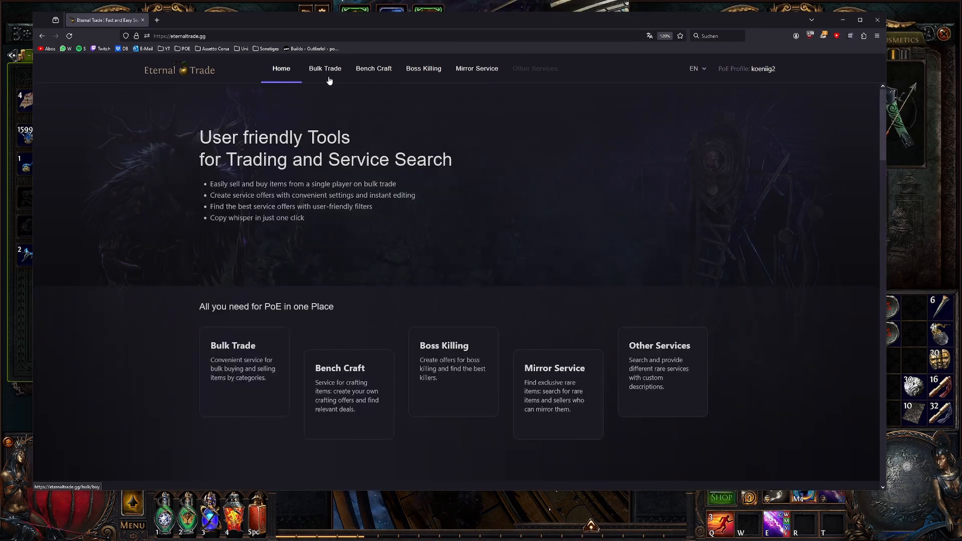
{"action": "left_click", "coordinate": [325, 68]}
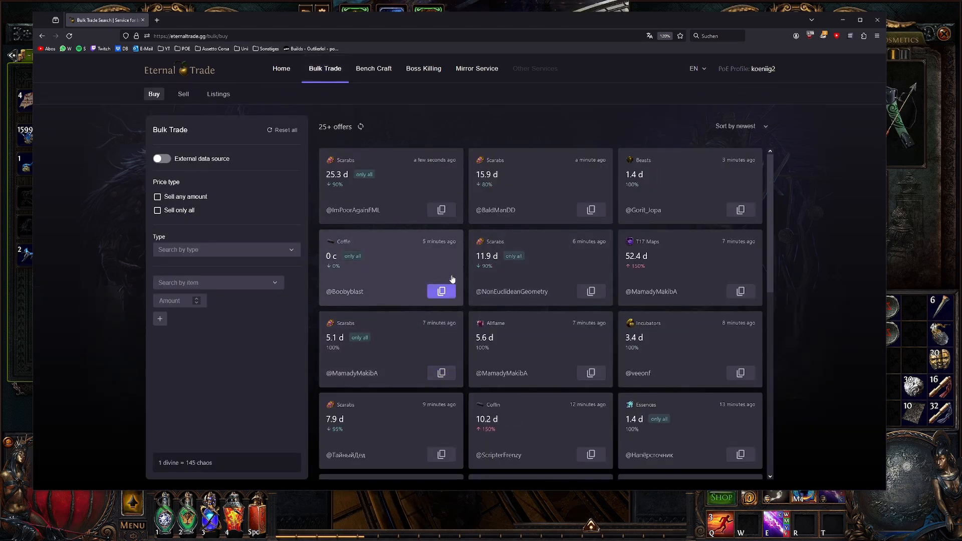